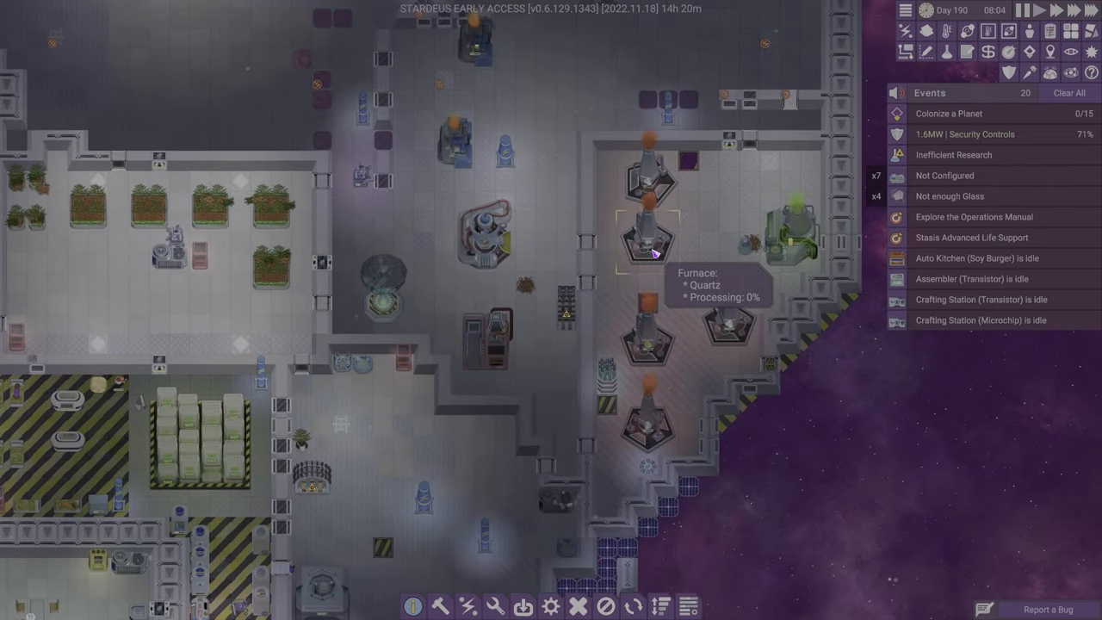
- Inspect the petroleum stockpile and bring up the research tree and queue
click(656, 250)
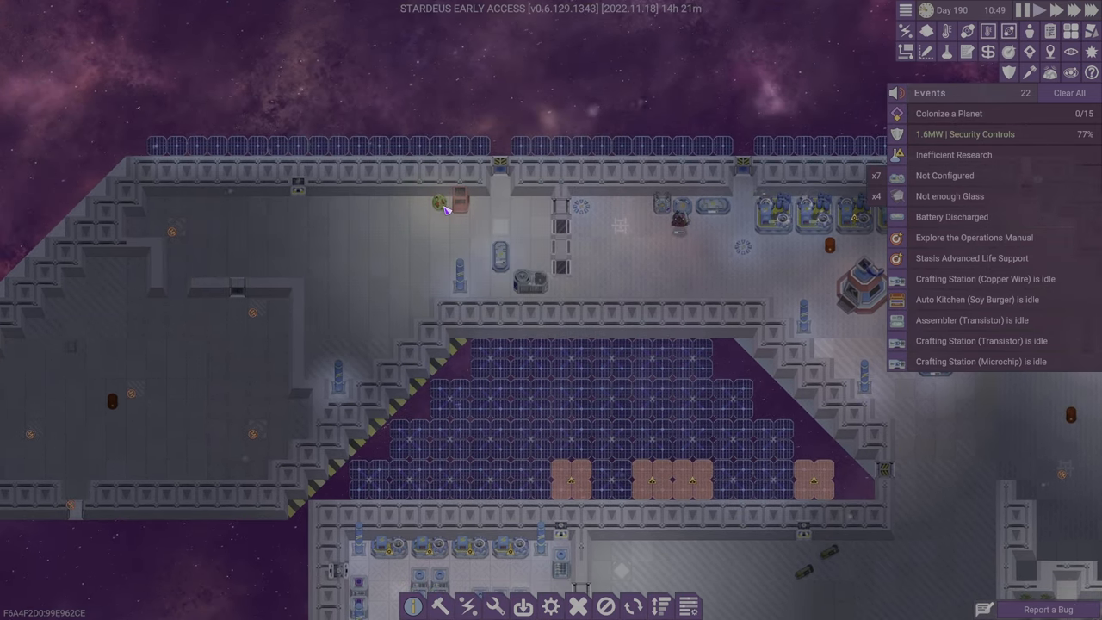
click(440, 207)
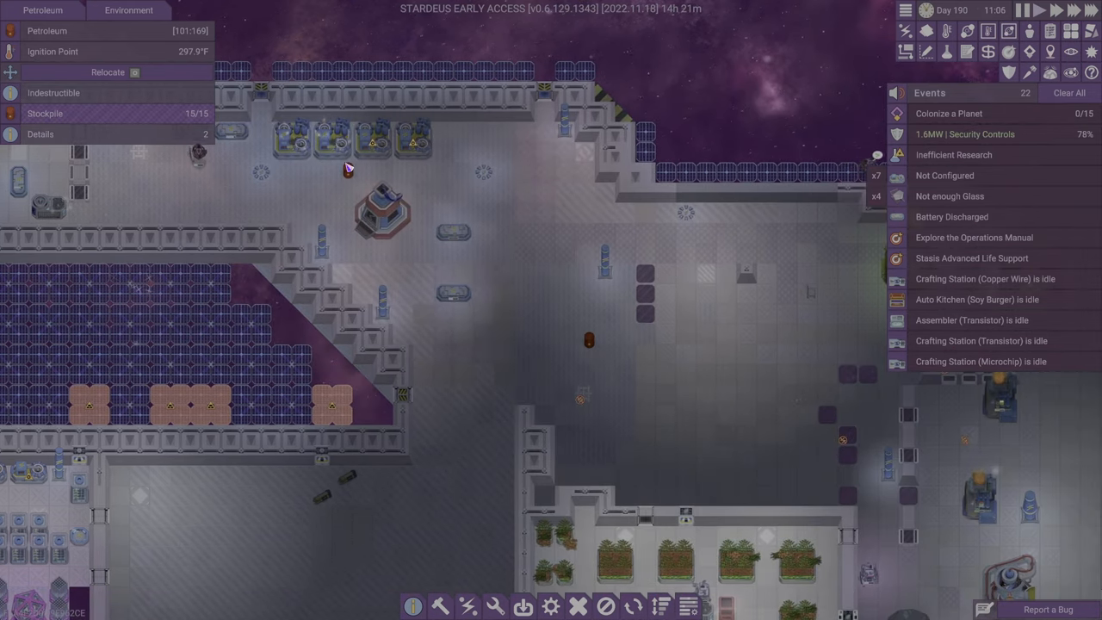
click(378, 215)
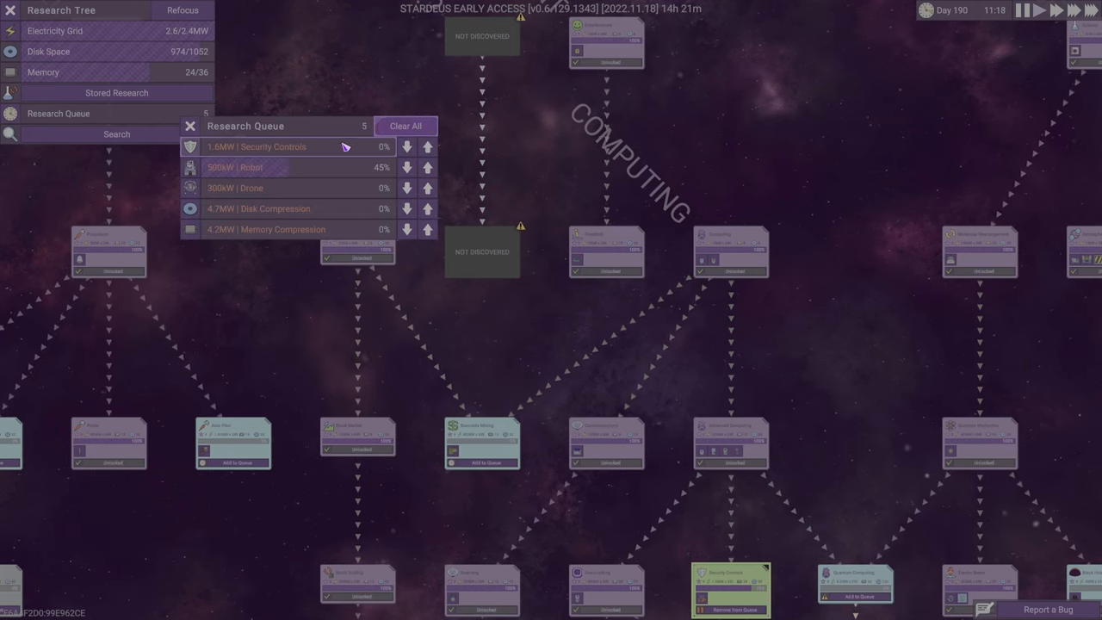
mouse_move(306, 241)
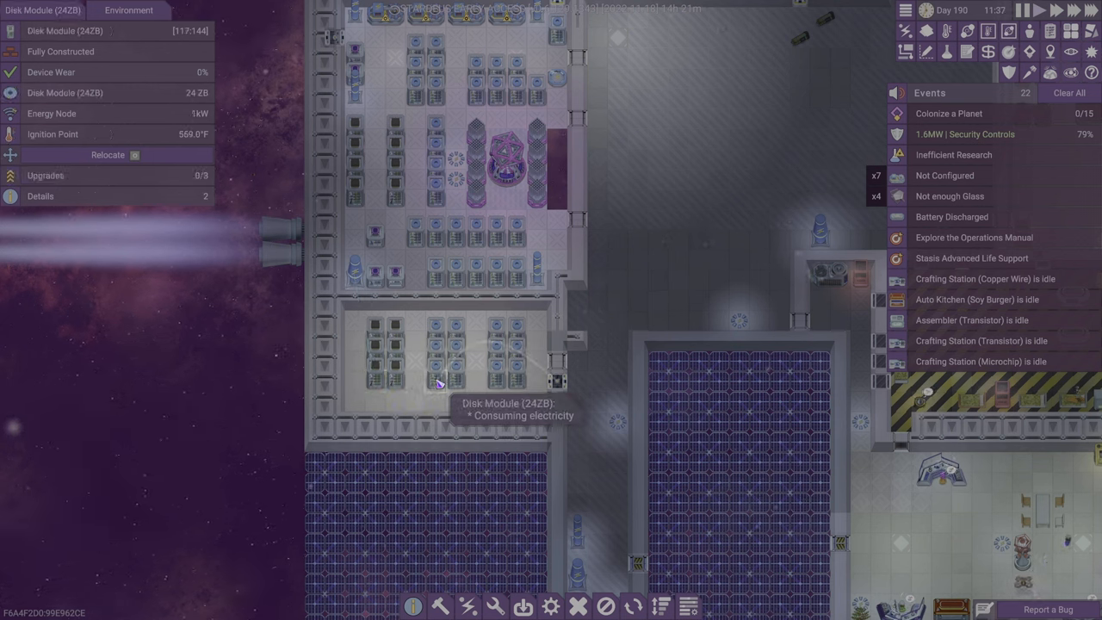
- Attempt to install an upgrade in the Disk Module's slot, then cancel it for lack of a Disk Compression Upgrade
click(45, 175)
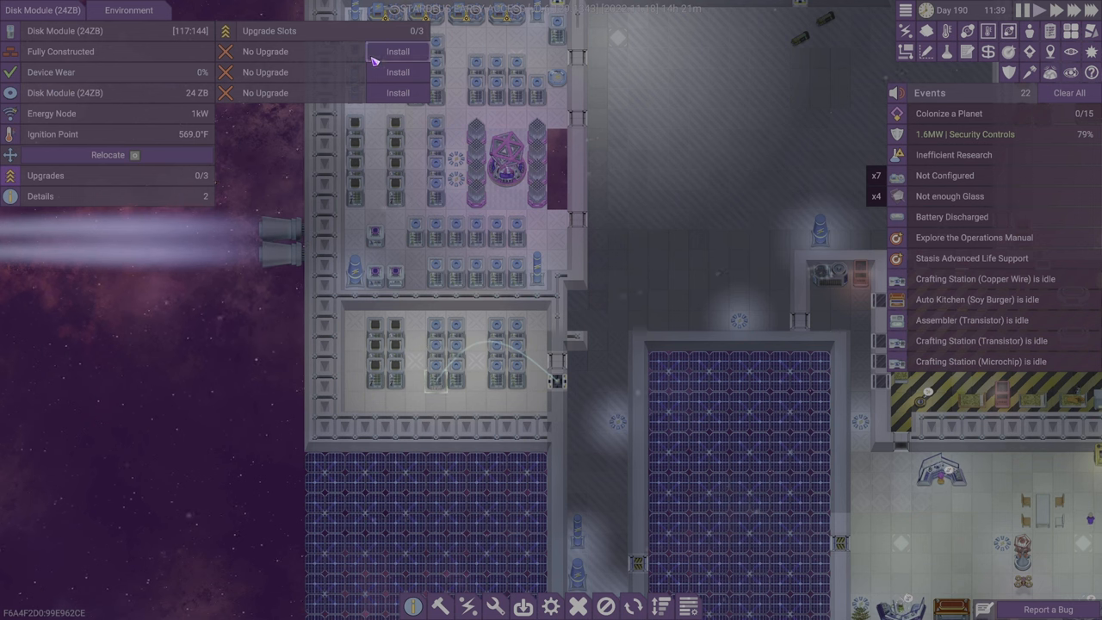
click(396, 51)
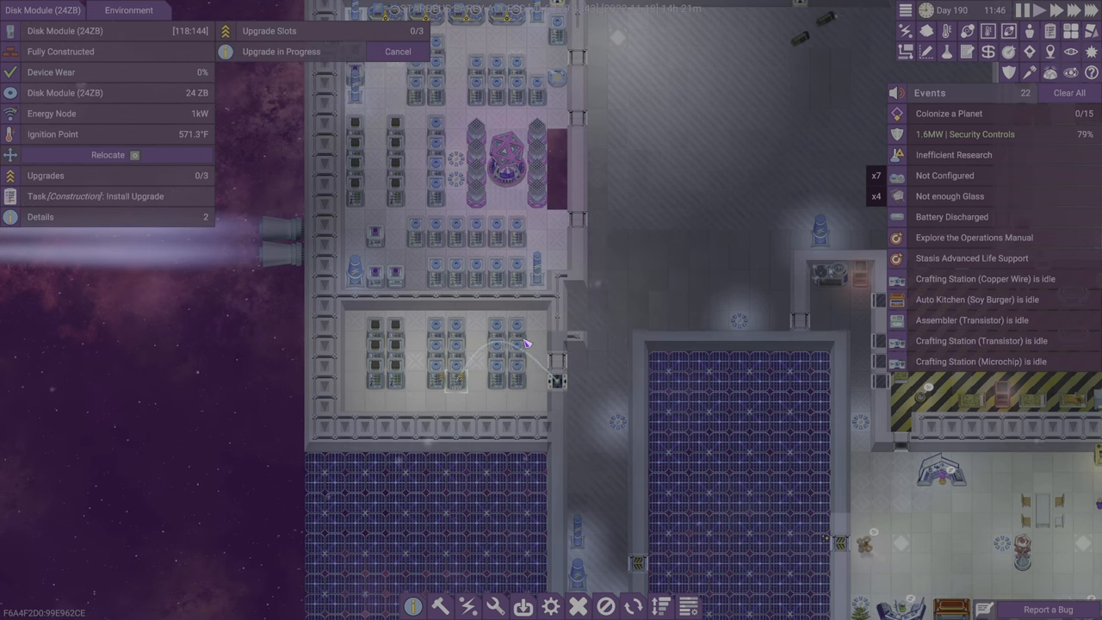
click(396, 52)
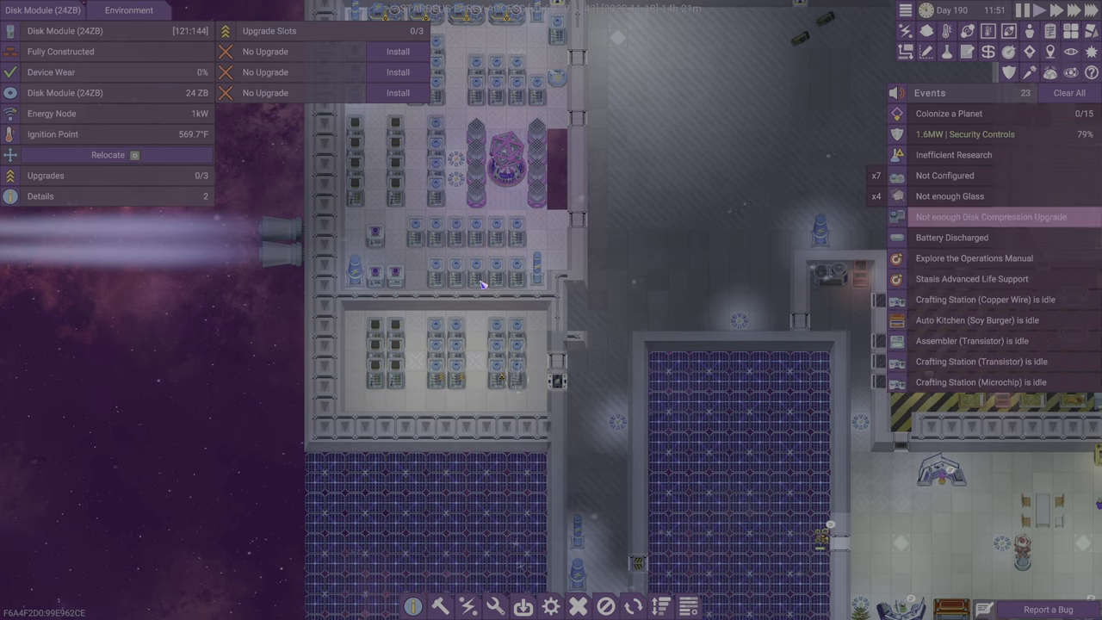
click(393, 52)
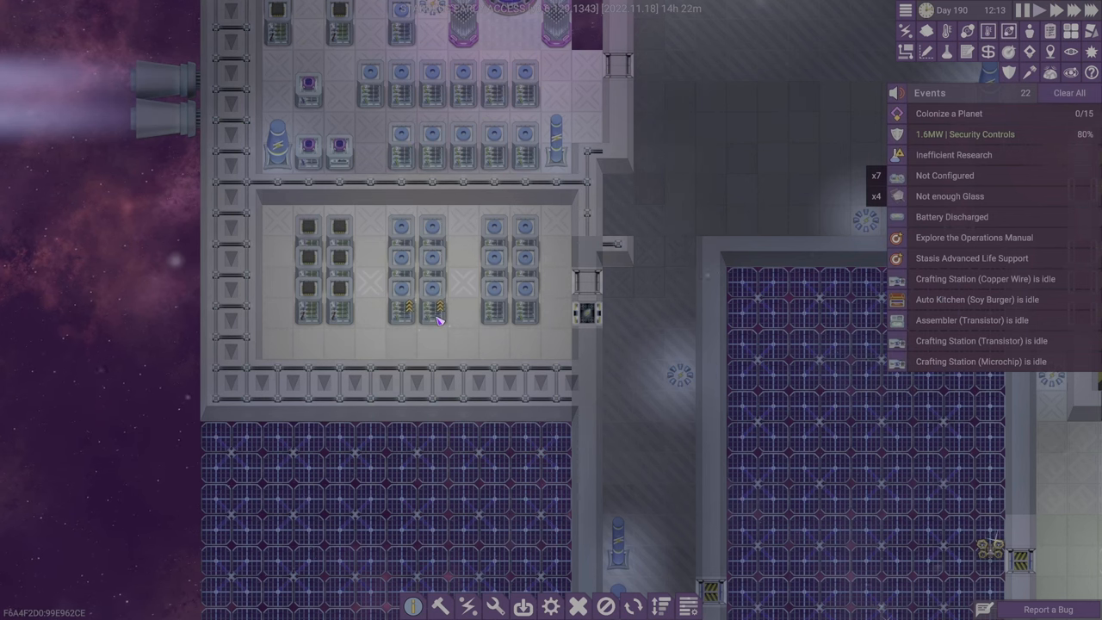
- Inspect a solar panel array's details
click(437, 313)
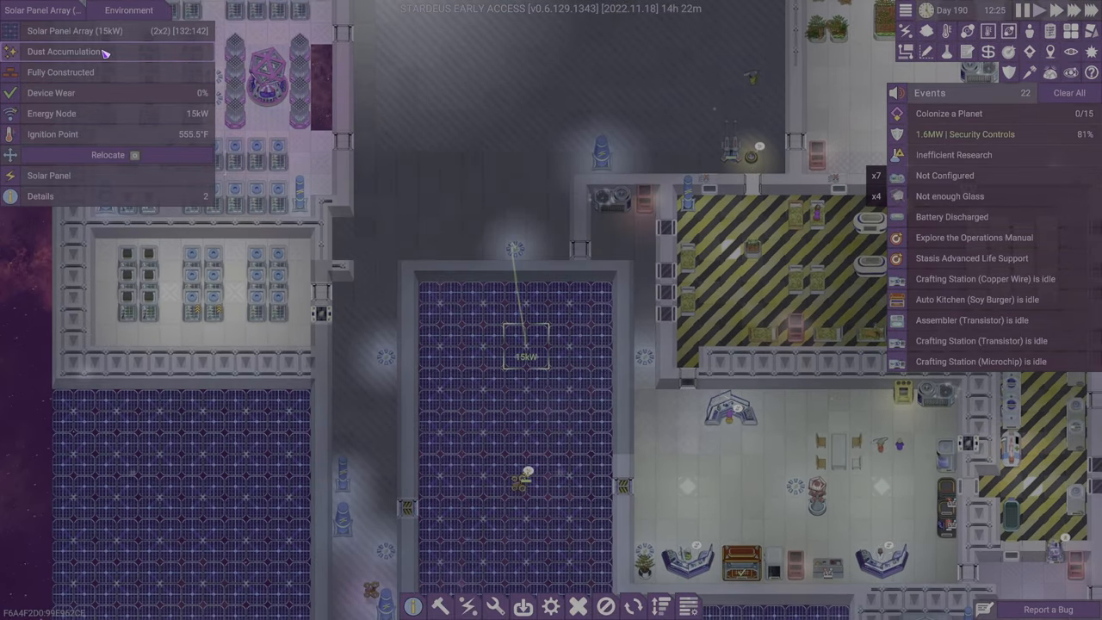
click(67, 51)
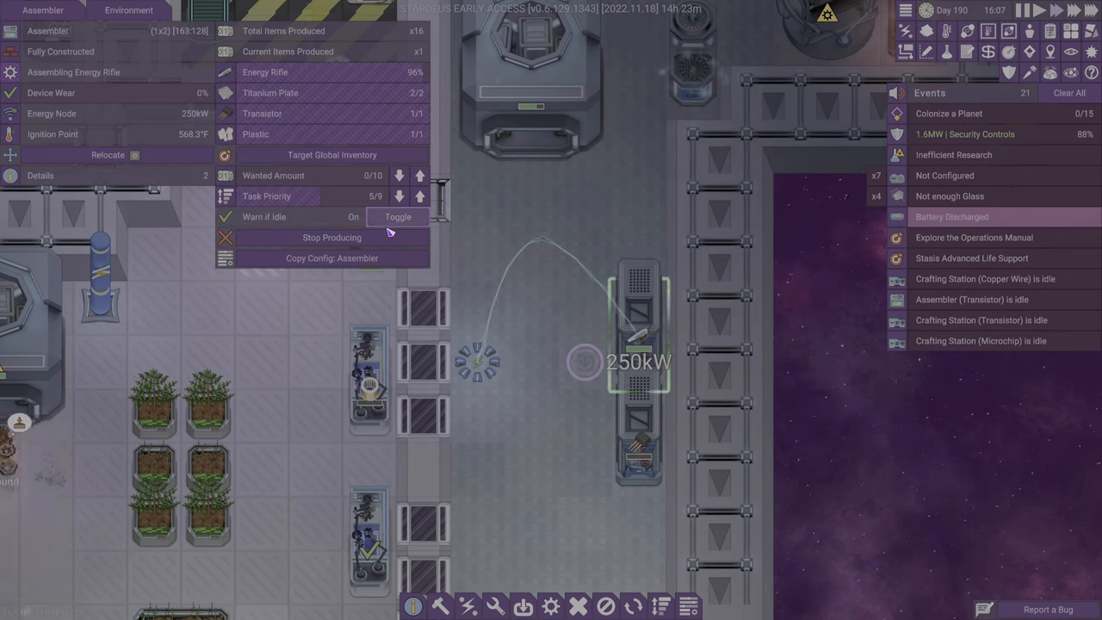
mouse_move(637, 341)
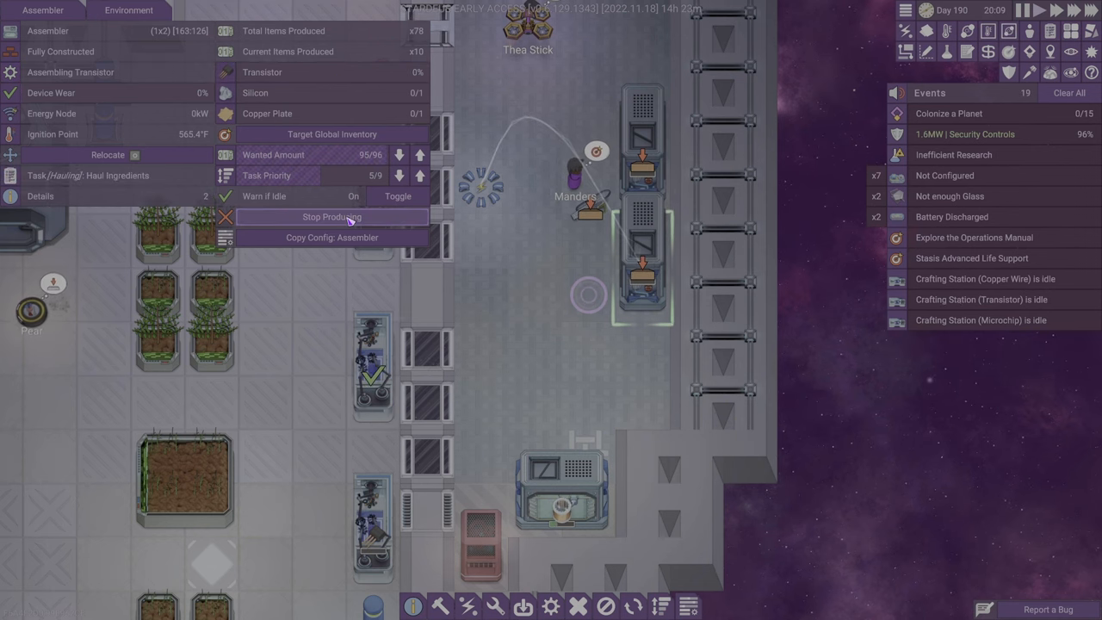
- Stop the assembler producing transistors, pick a new item to assemble, and inspect a nearby colonist
click(331, 217)
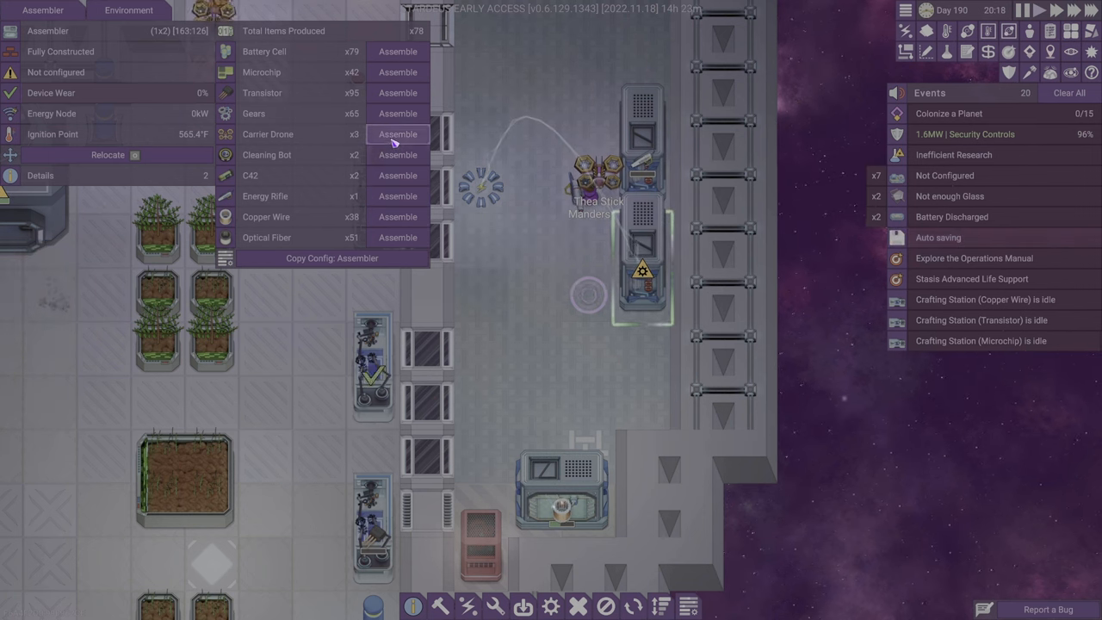
click(396, 134)
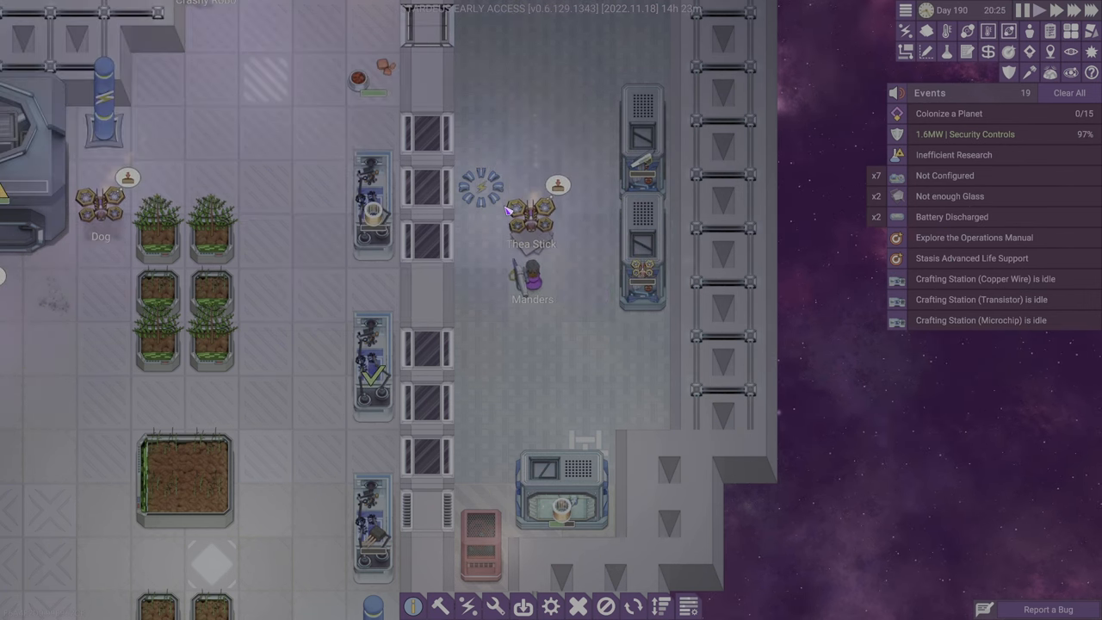
click(526, 284)
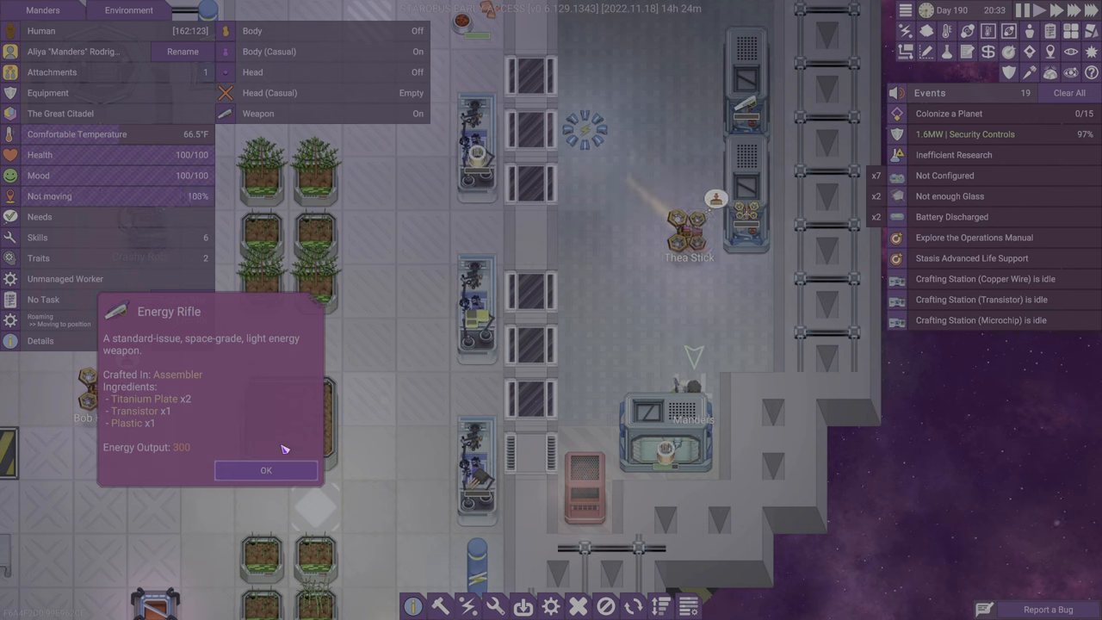
- Dismiss the Energy Rifle info popup so Security Controls research can complete
click(265, 470)
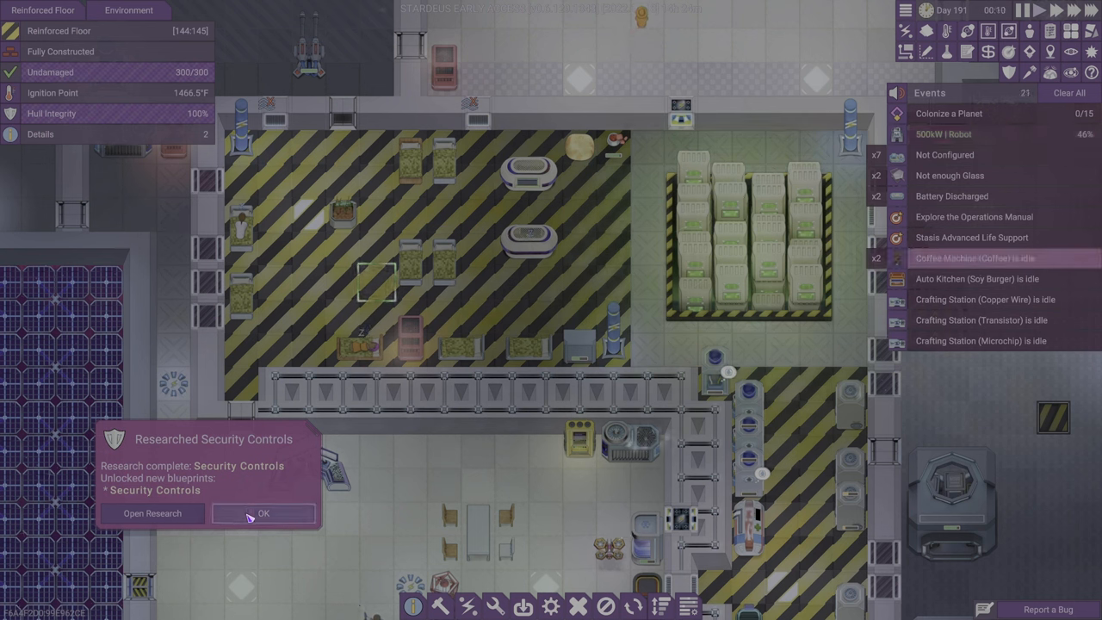
- Dismiss the Security Controls research notice and view a quartz furnace's details as the ship arrives
click(265, 513)
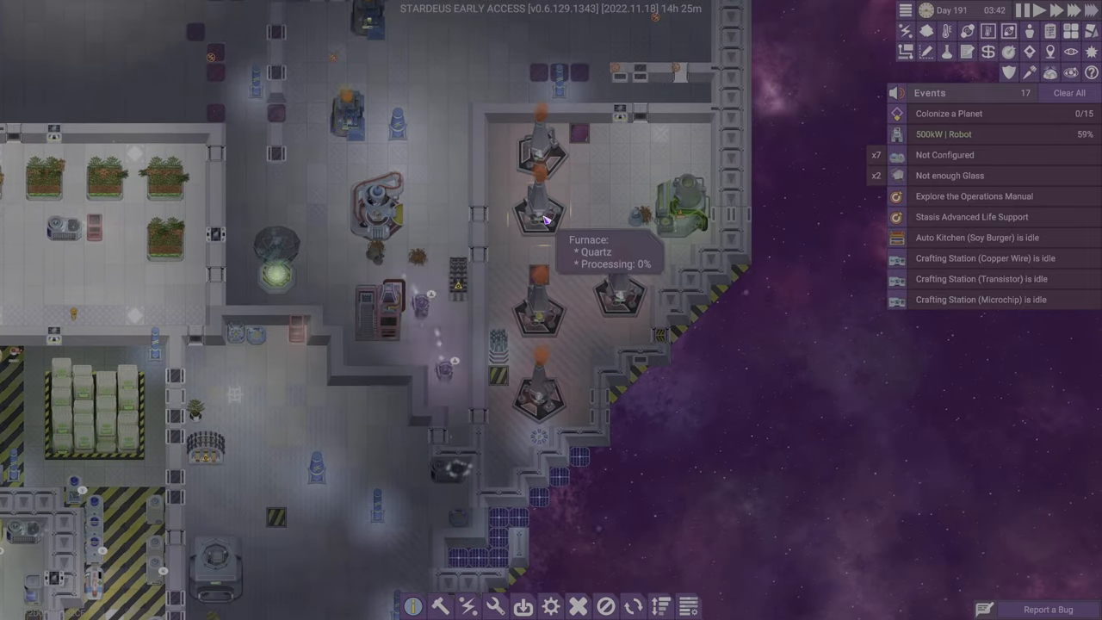
click(544, 221)
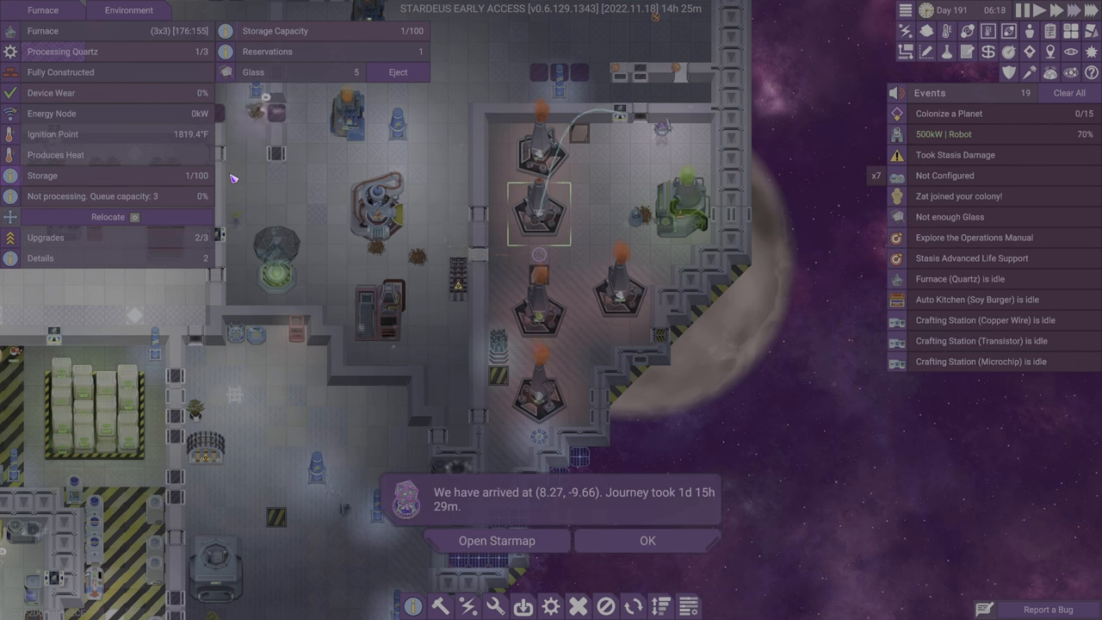
- From the starmap, read about planet Shapiro and enter it to explore
click(648, 540)
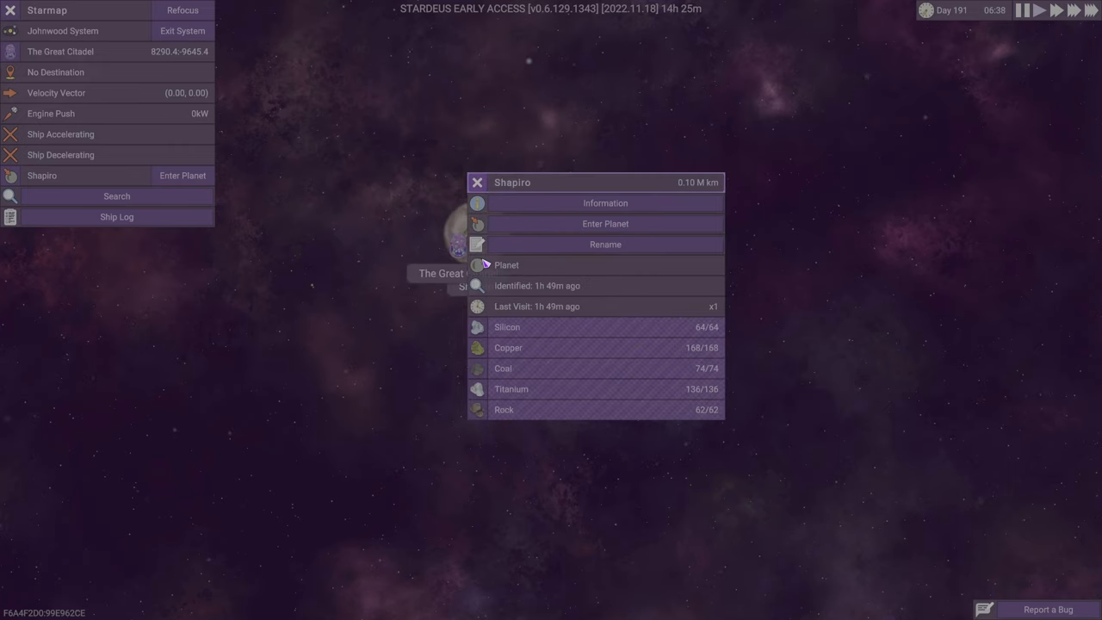
mouse_move(562, 213)
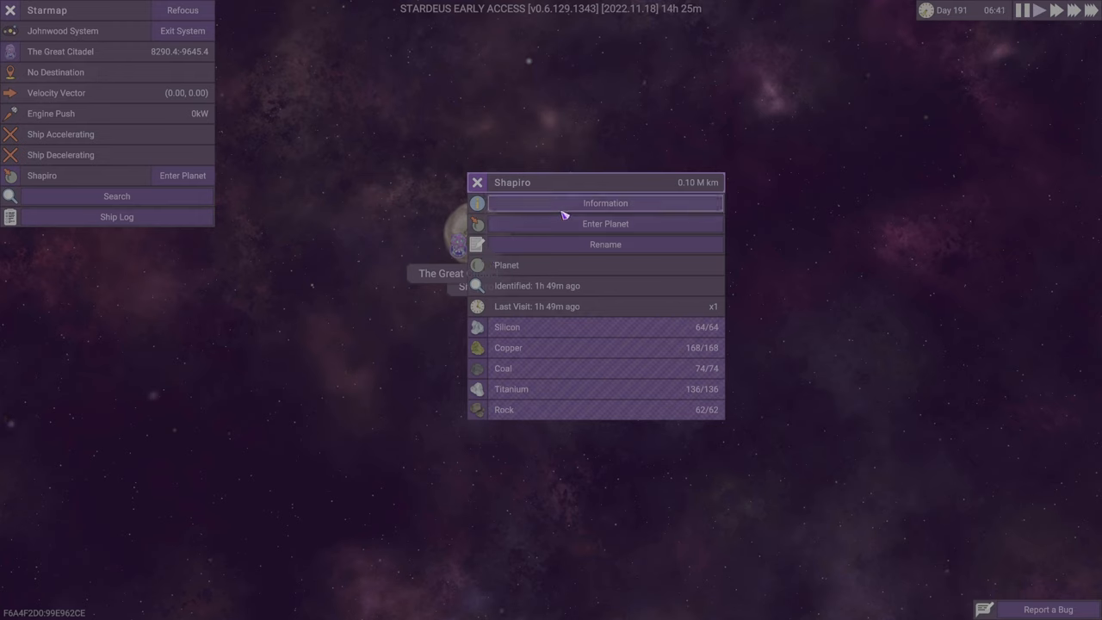
click(606, 203)
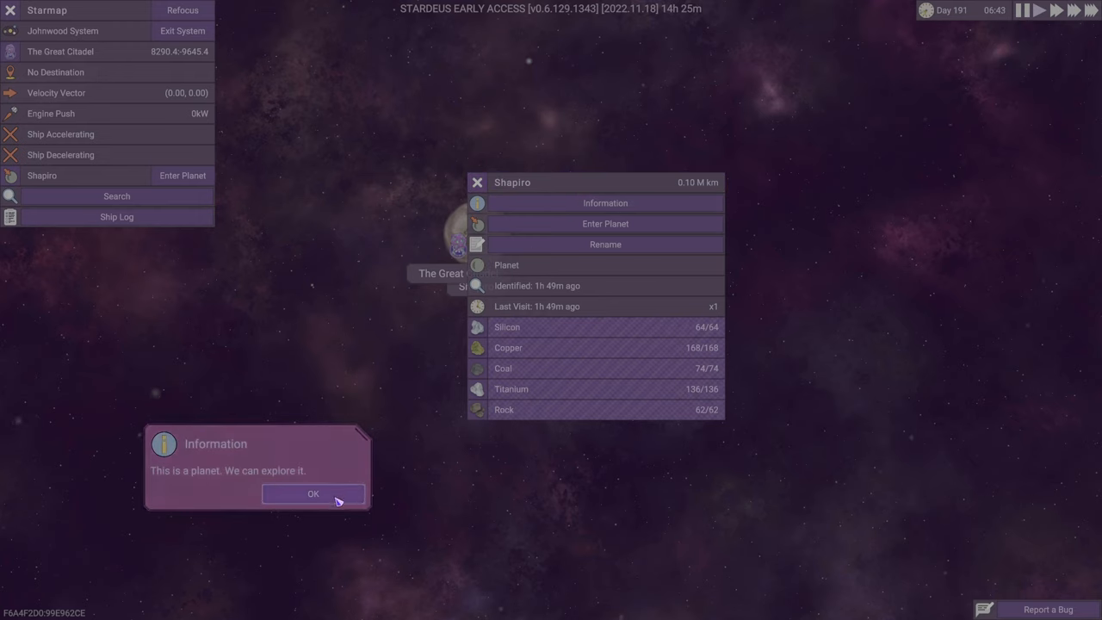
click(313, 493)
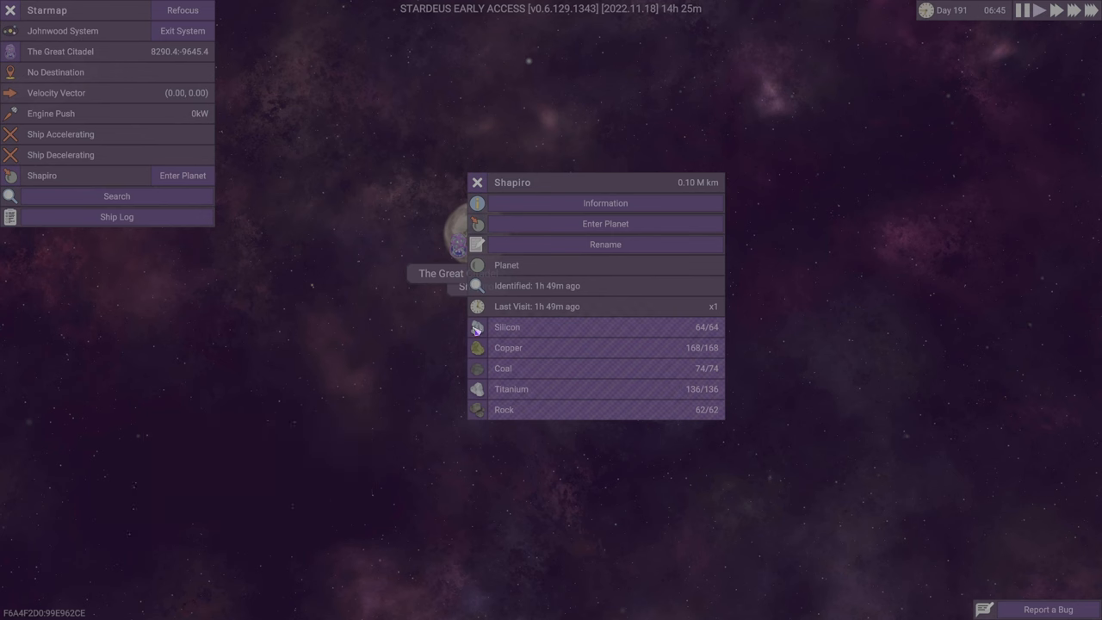
mouse_move(563, 231)
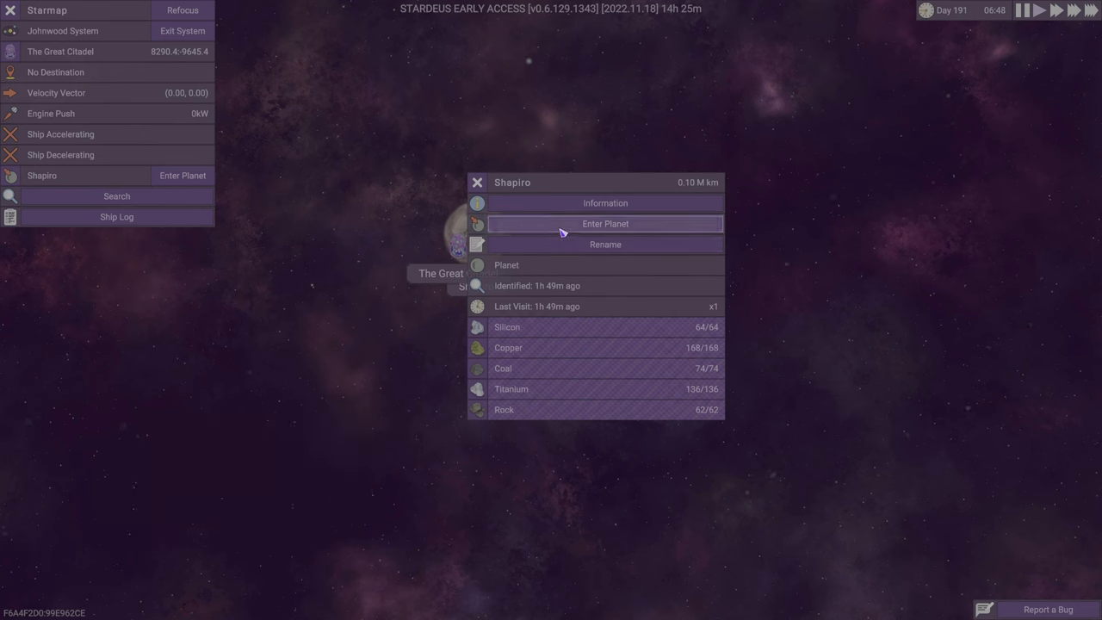
click(606, 223)
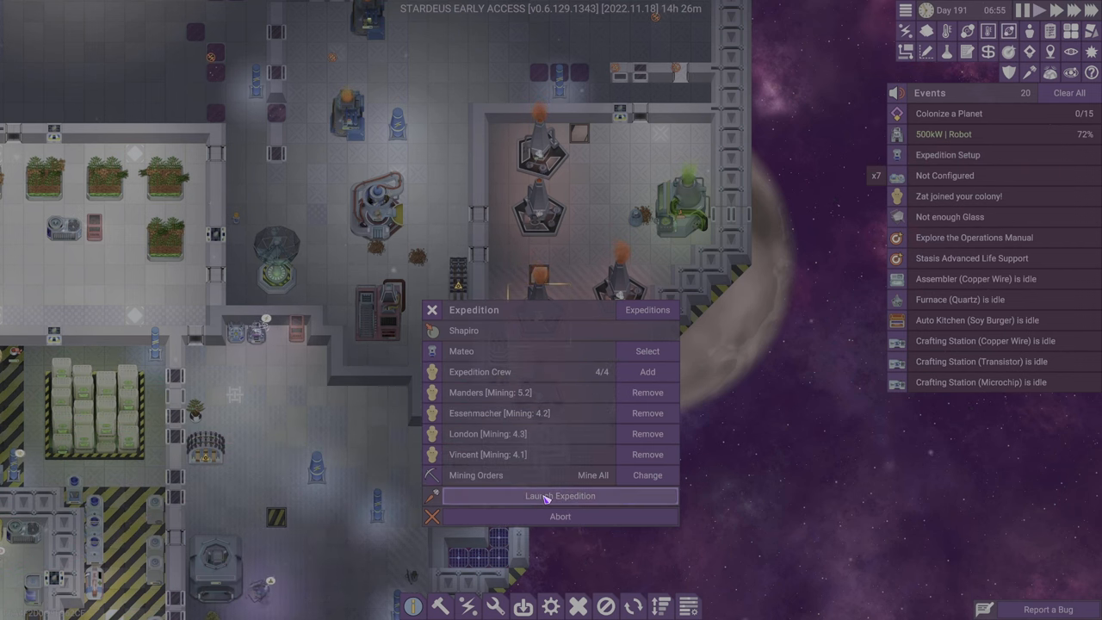
- Launch the four-crew mining expedition to Shapiro with Mine All orders
click(559, 496)
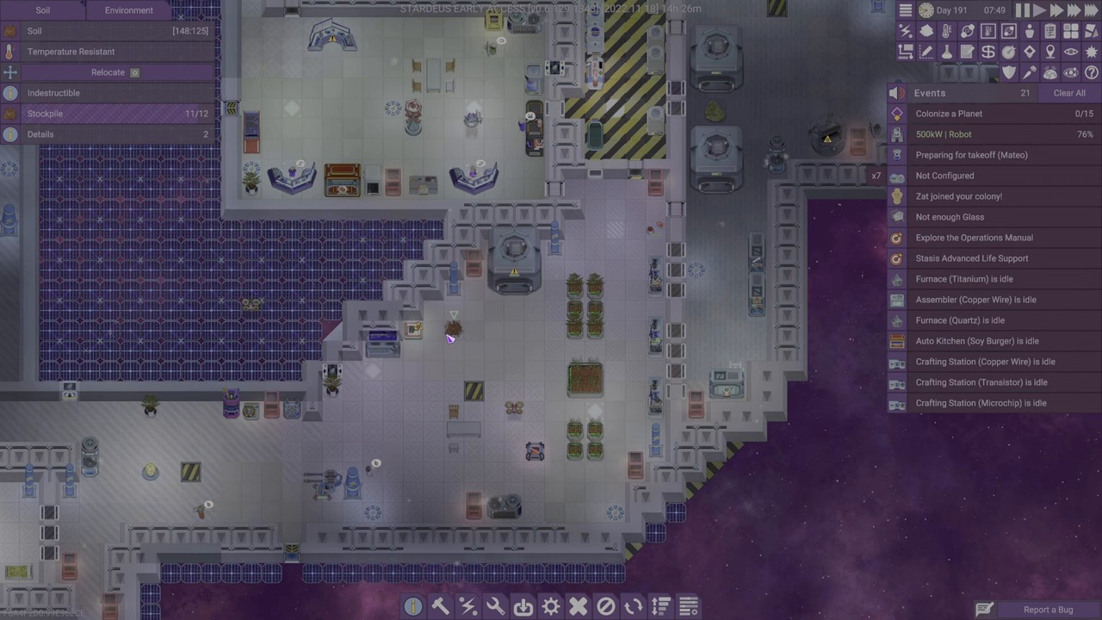
click(510, 262)
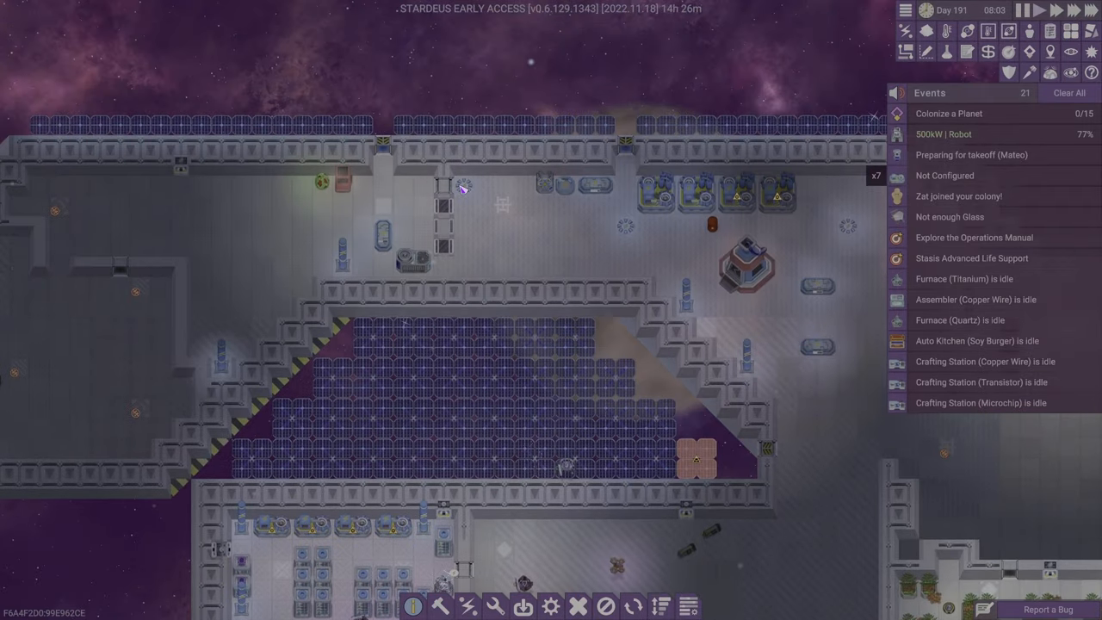
click(620, 198)
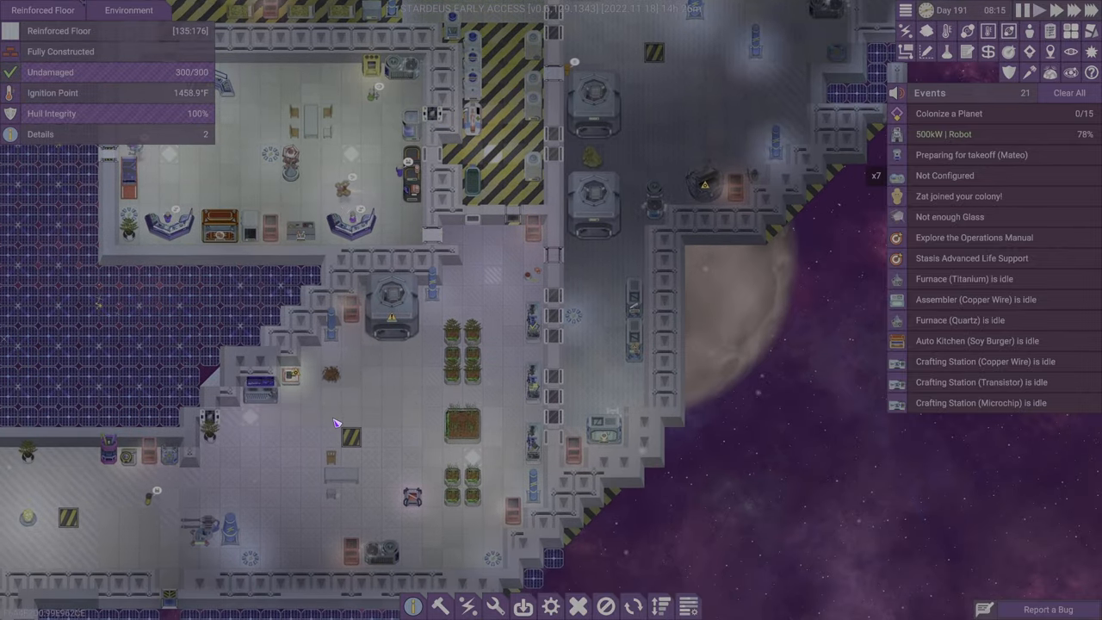
click(392, 310)
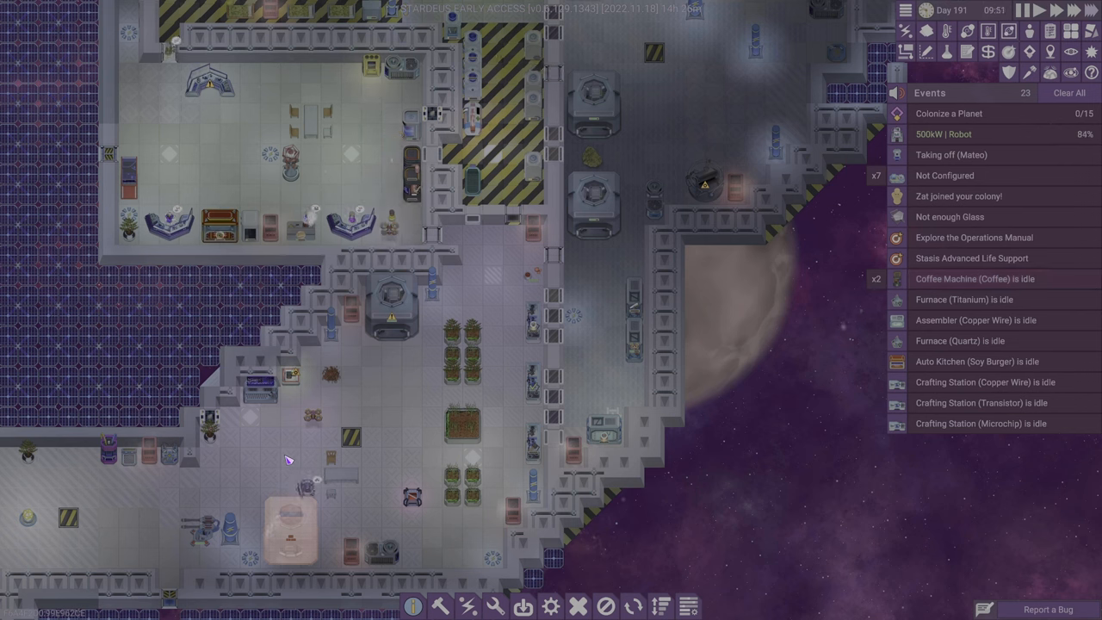
click(393, 314)
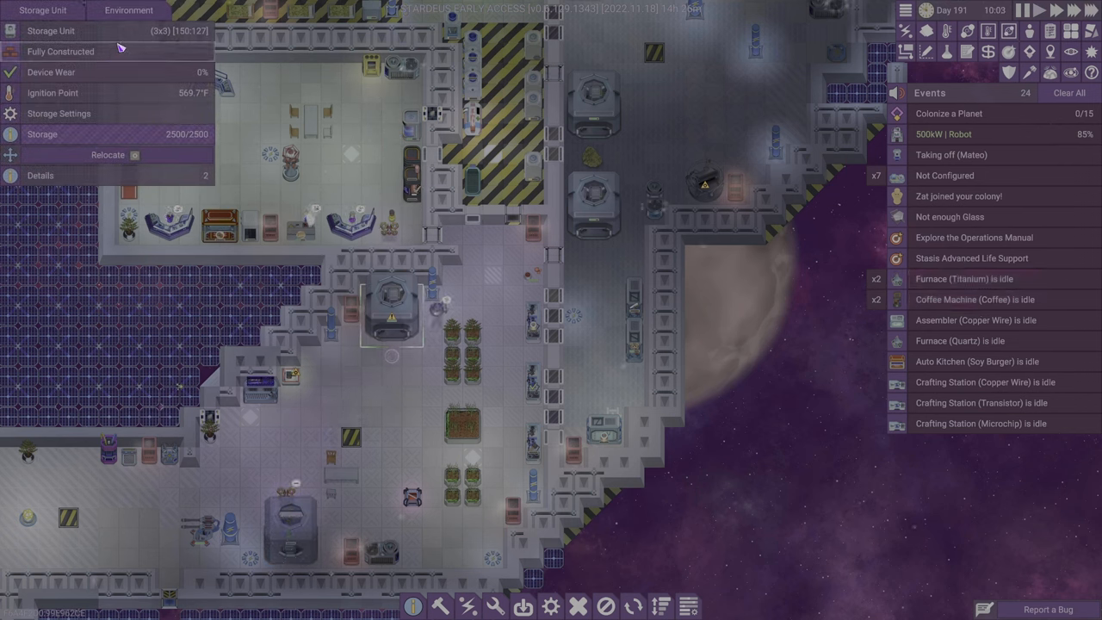
click(42, 134)
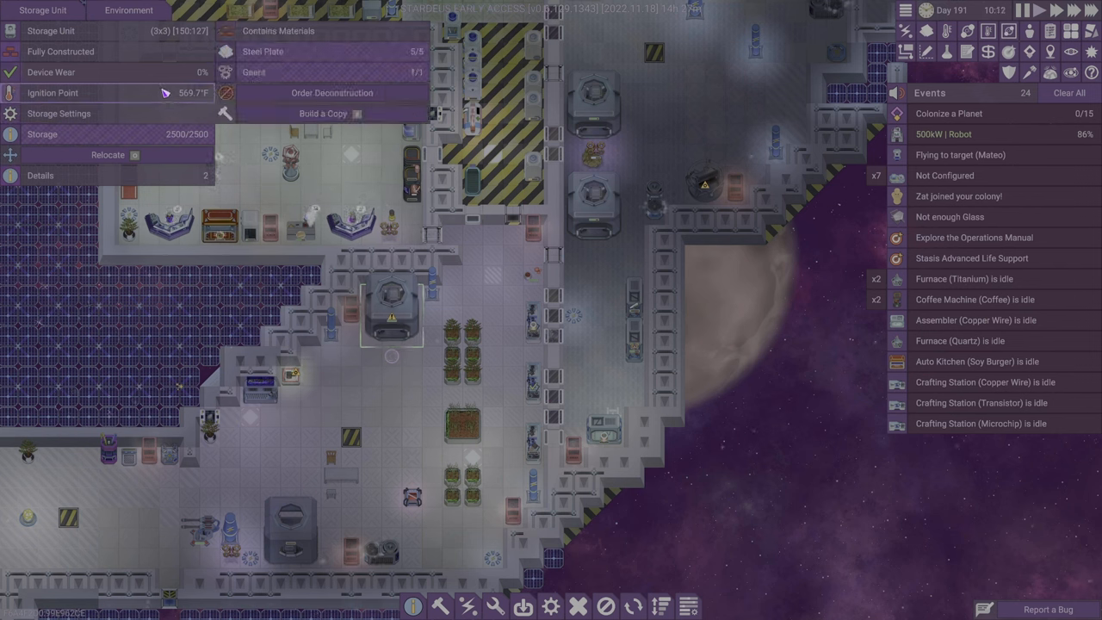
click(58, 114)
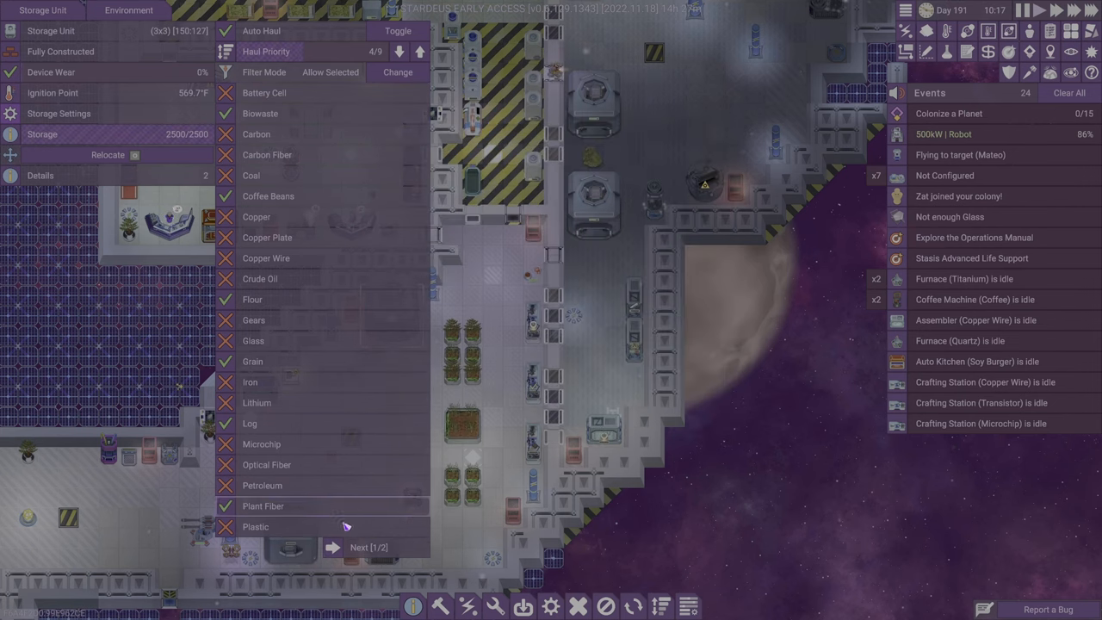
click(359, 548)
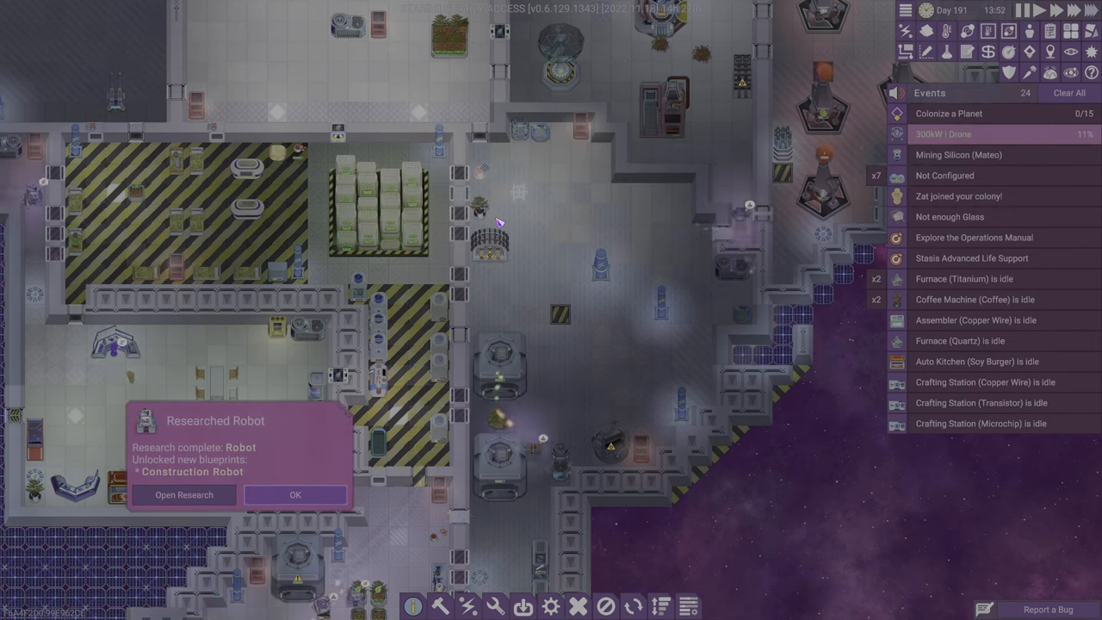
- Dismiss the Robot research notice and inspect the other storage unit's accepted items
click(296, 494)
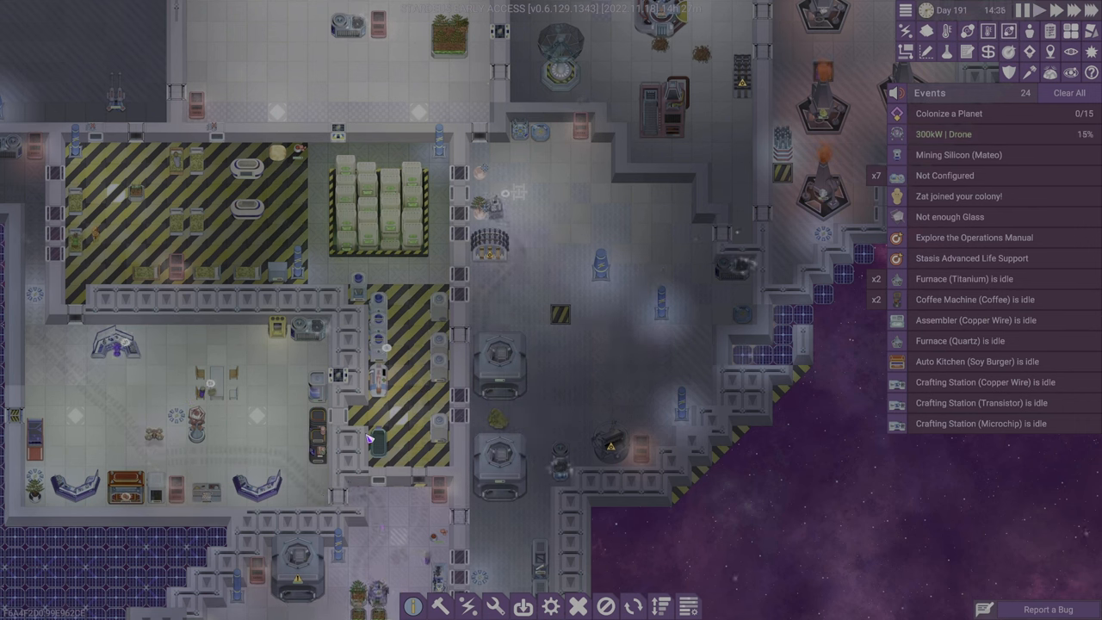
click(491, 249)
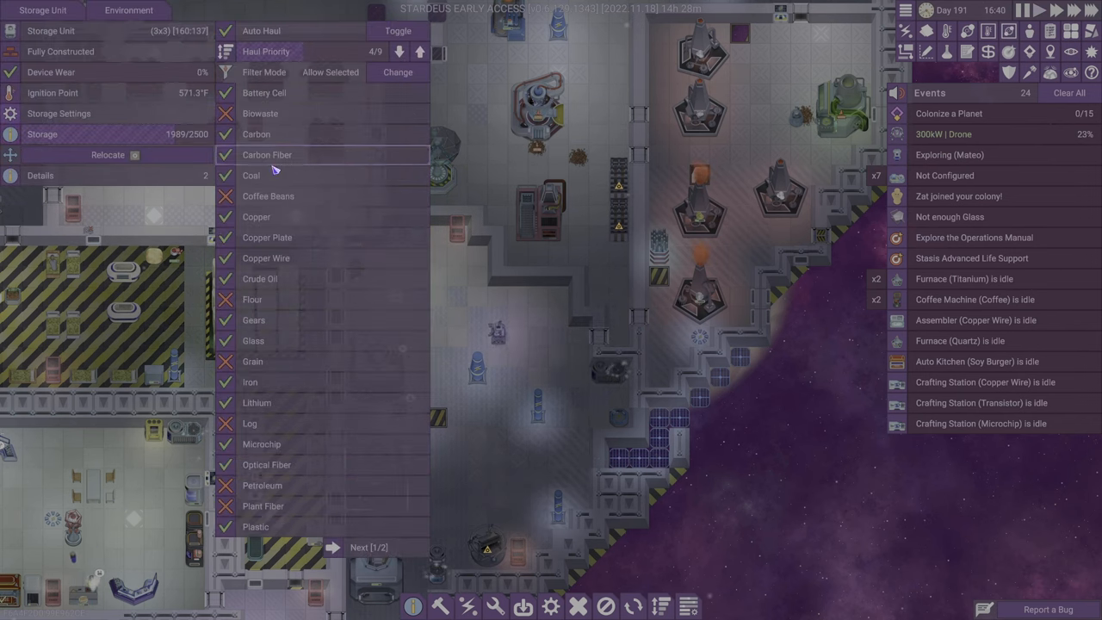
- Toggle whether Carbon Fiber may be stored in the storage unit's filter
click(361, 544)
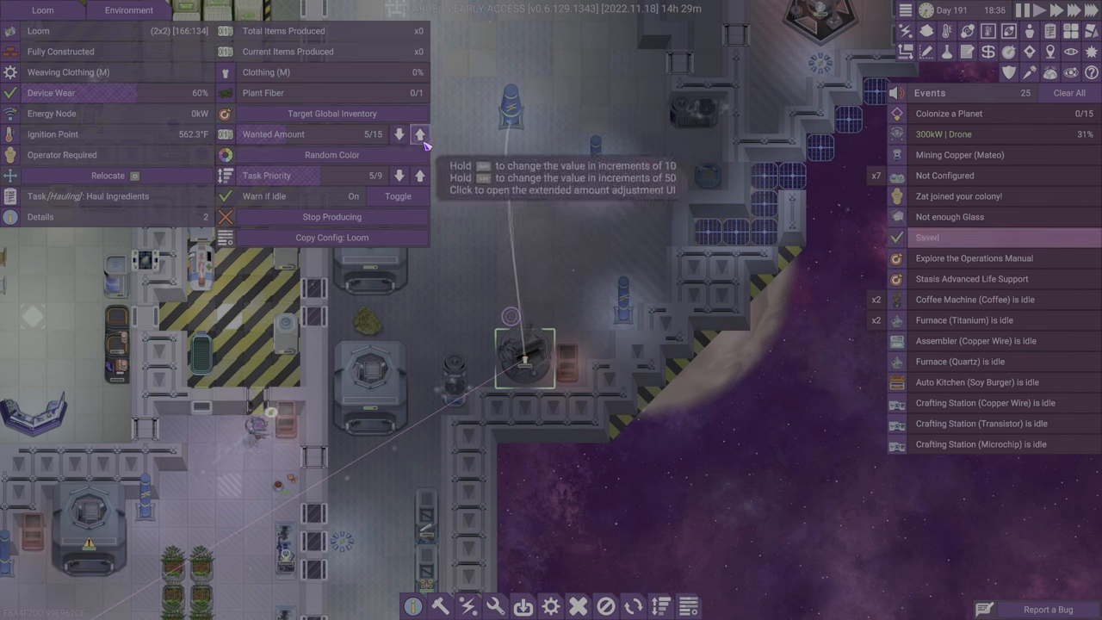
- Raise the loom's wanted clothing amount above 5
click(399, 134)
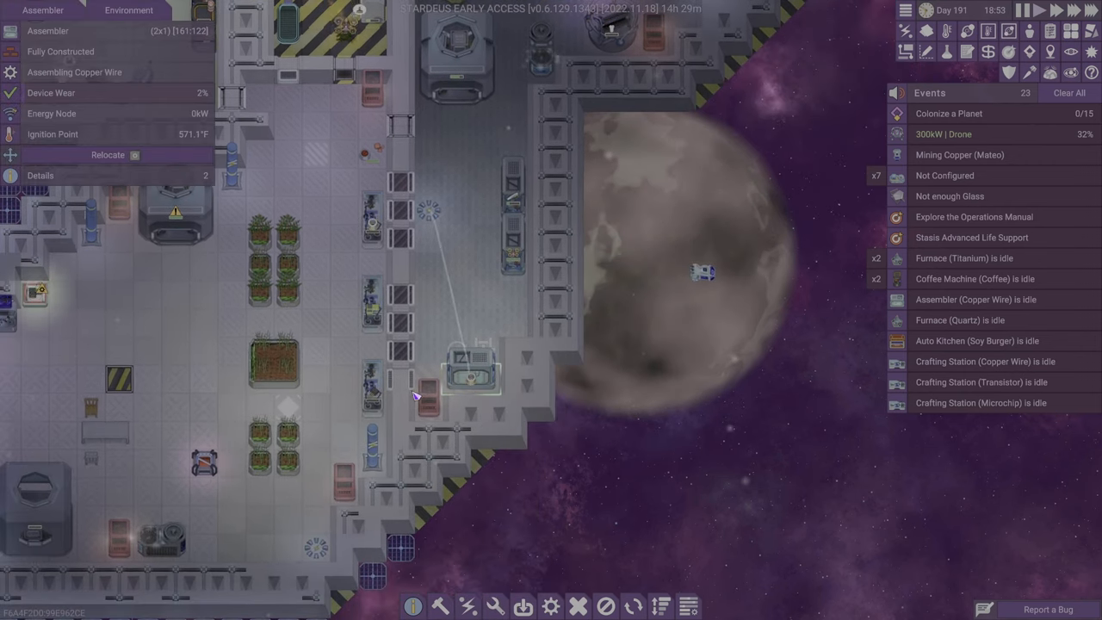
- Set the assembler to produce Energy Rifles from its recipe list and dismiss the recipe description
click(379, 379)
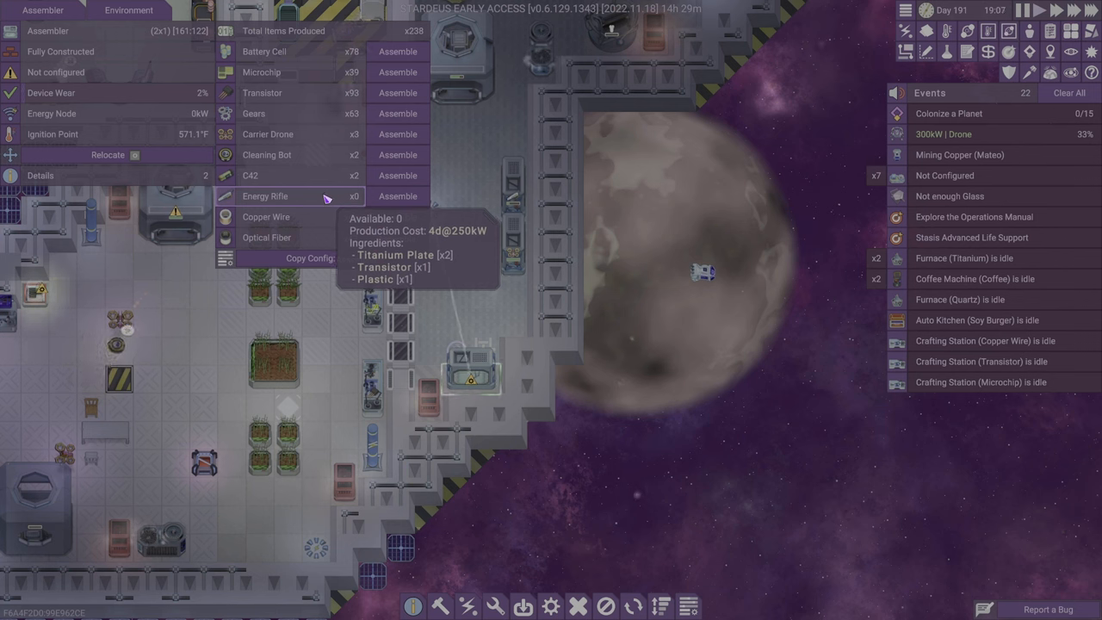
mouse_move(325, 227)
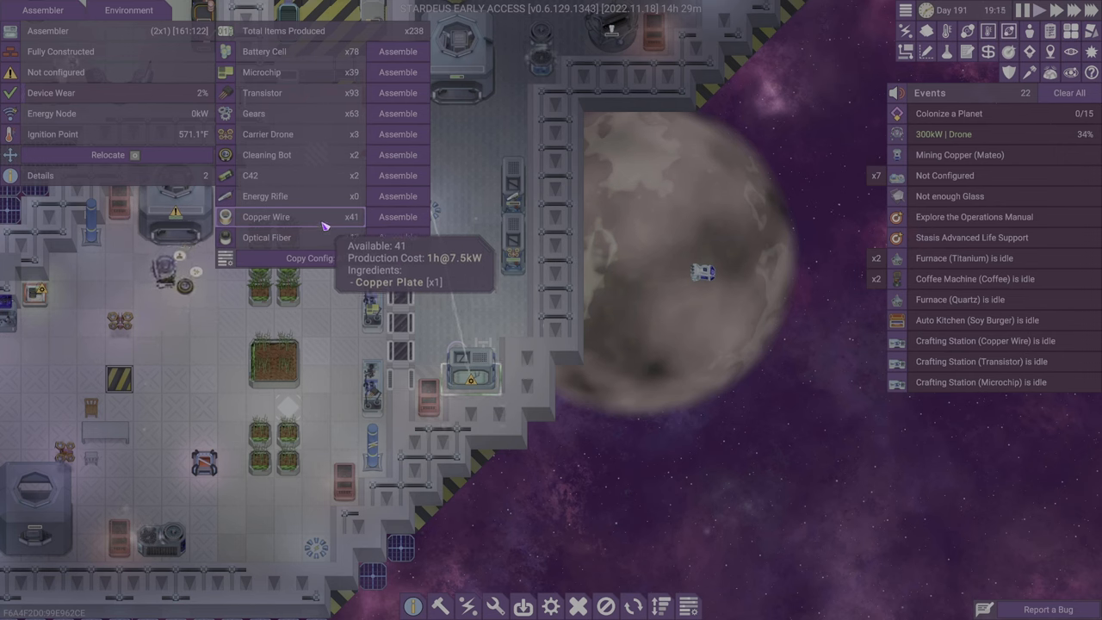
click(265, 197)
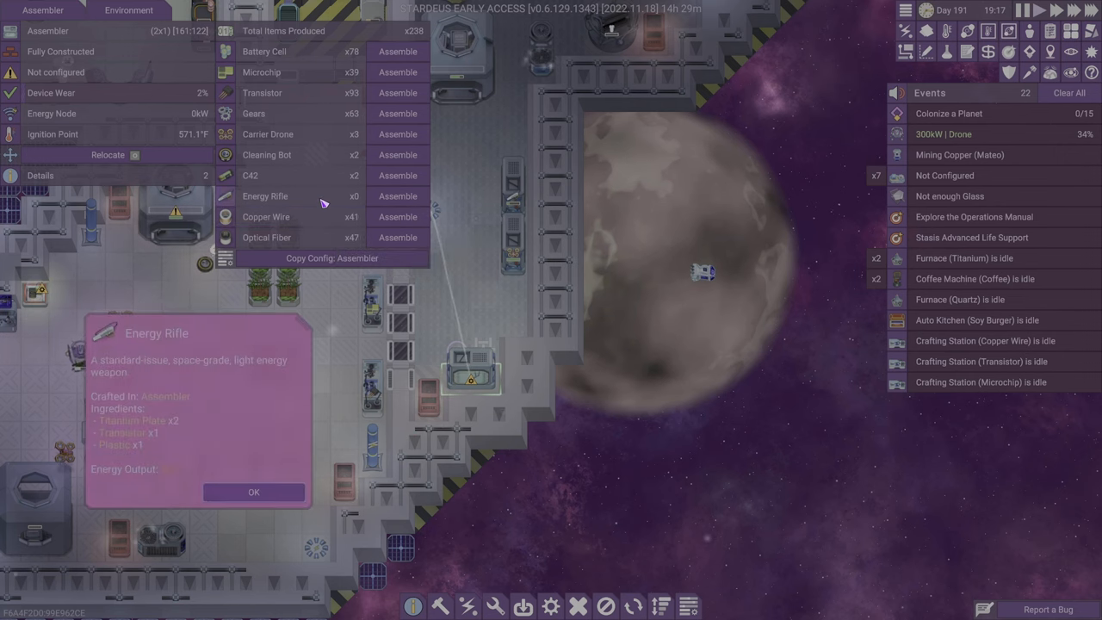
click(396, 196)
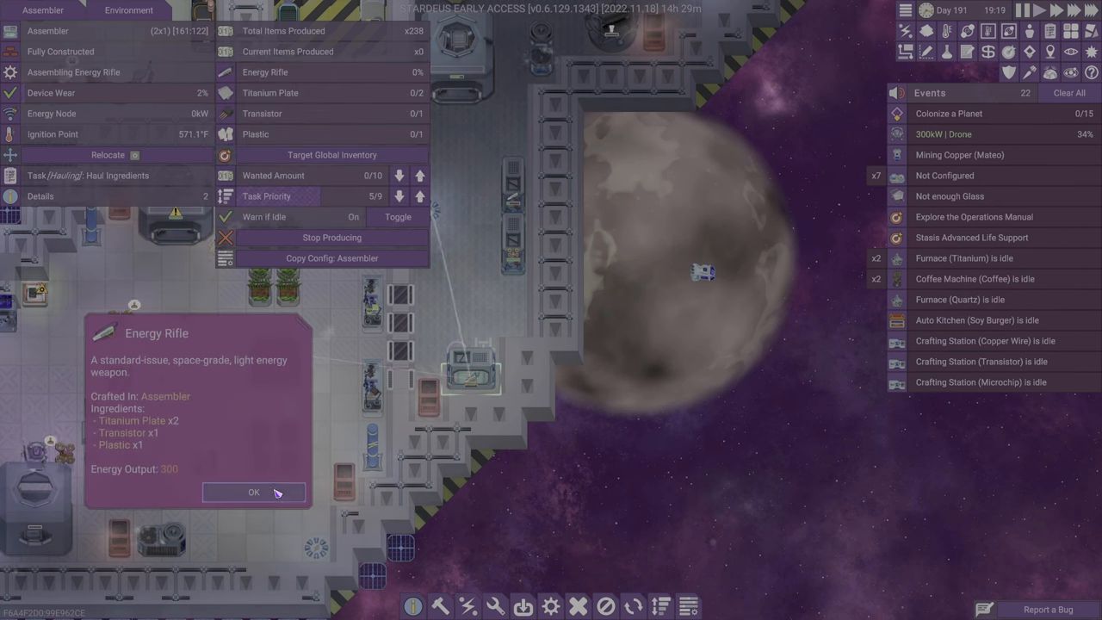
click(253, 492)
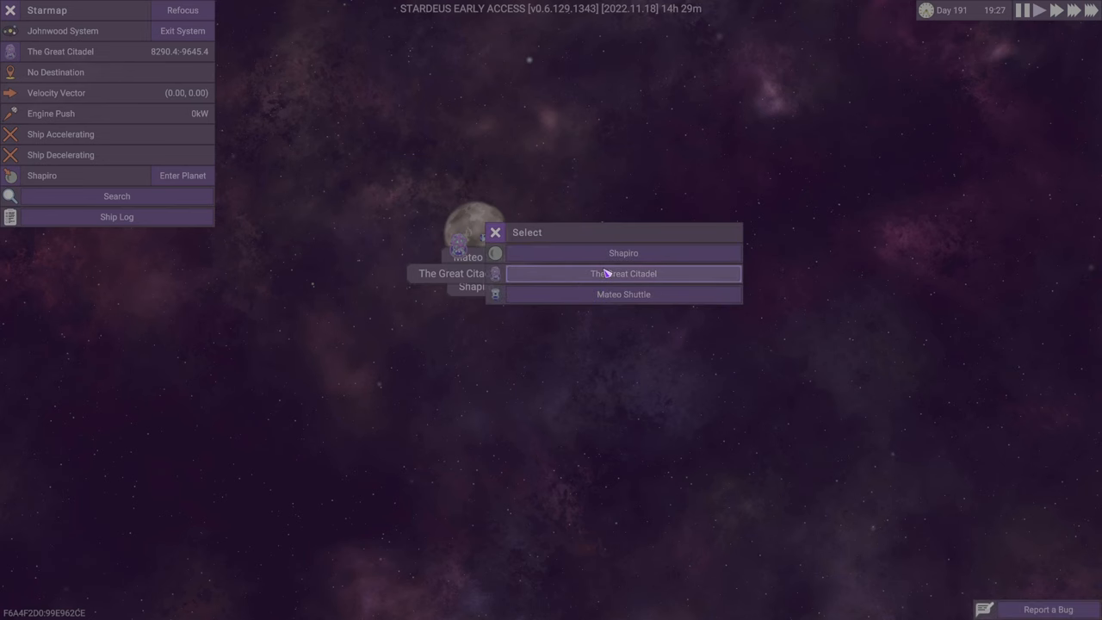
- Select The Great Citadel from the starmap's objects-here list
click(624, 252)
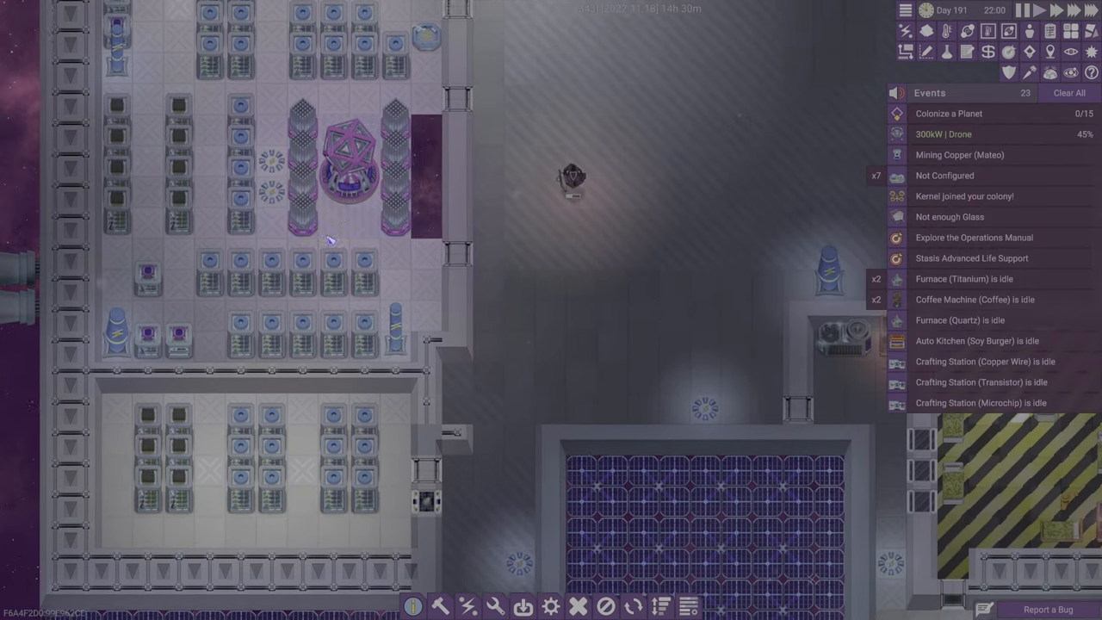
click(344, 172)
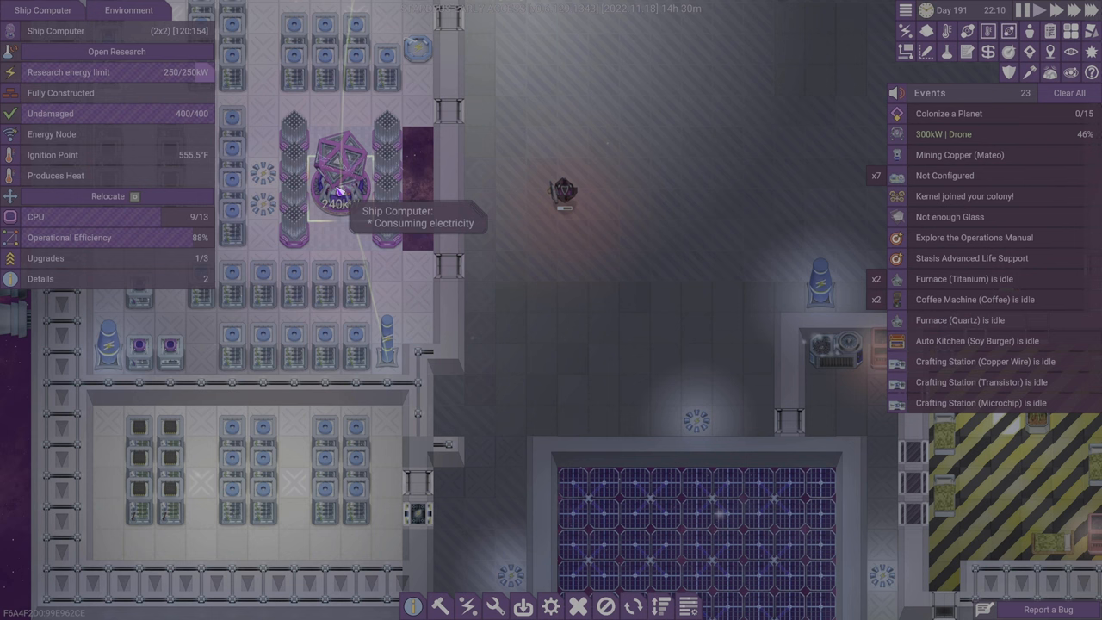
click(45, 258)
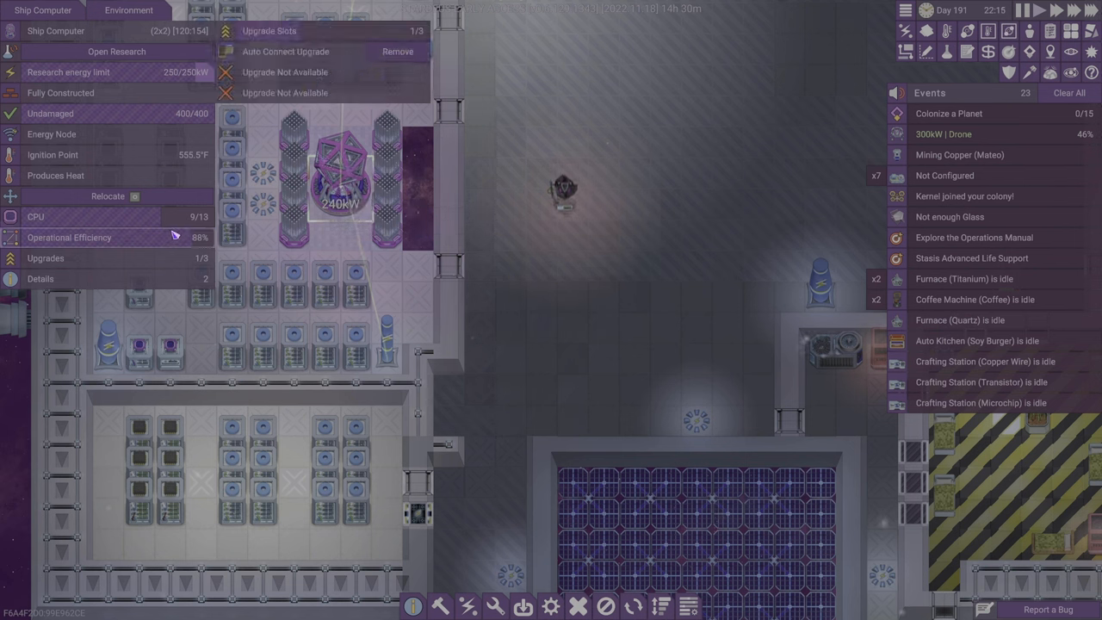
mouse_move(158, 210)
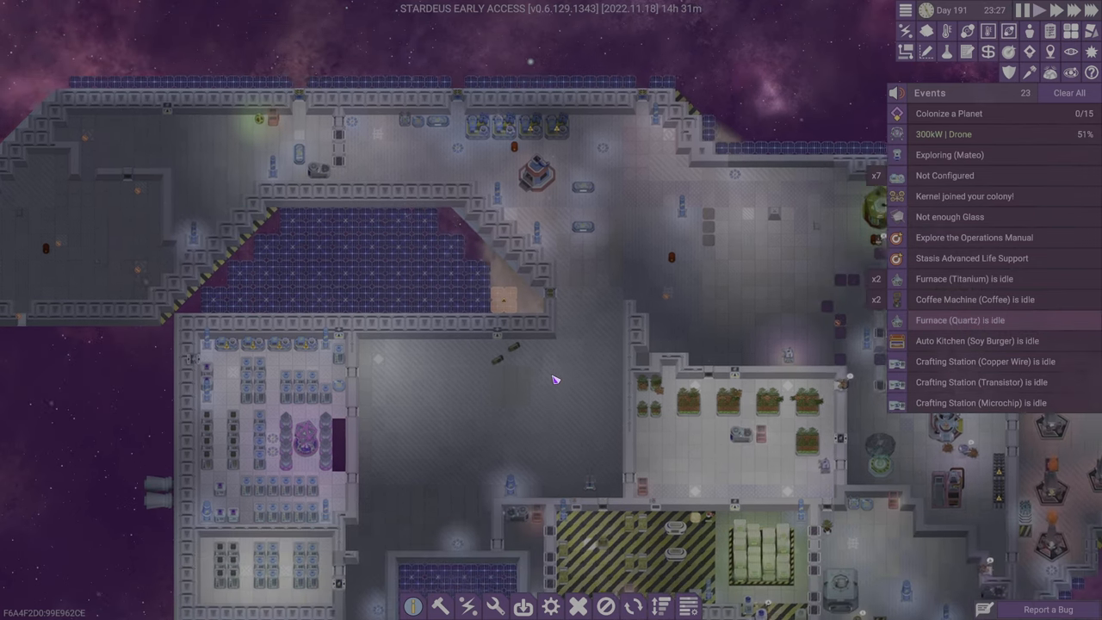
mouse_move(503, 297)
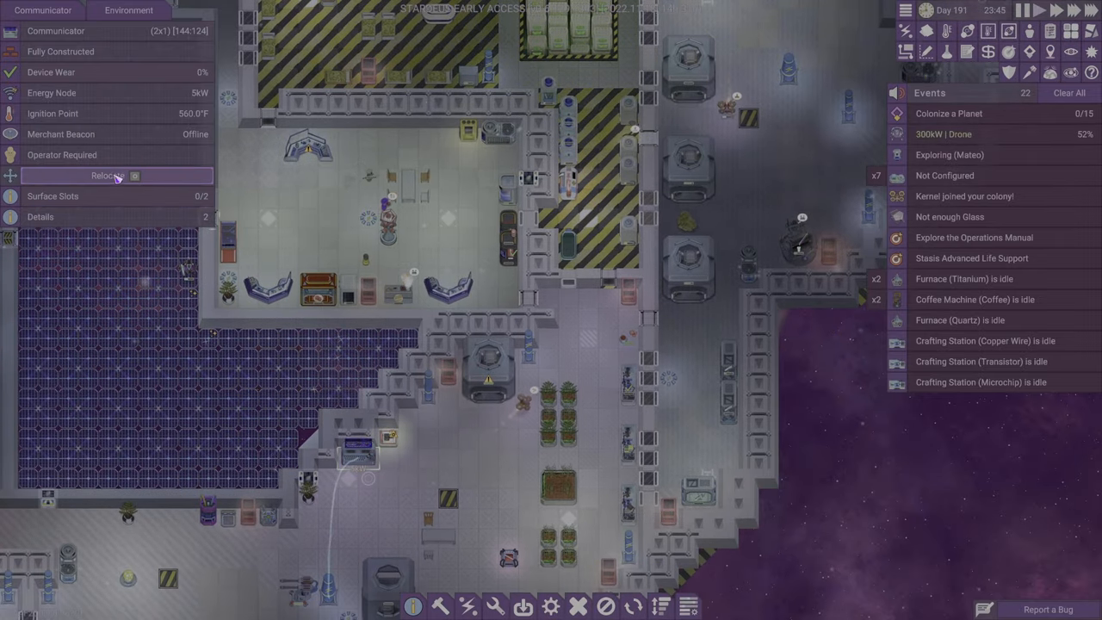
click(60, 134)
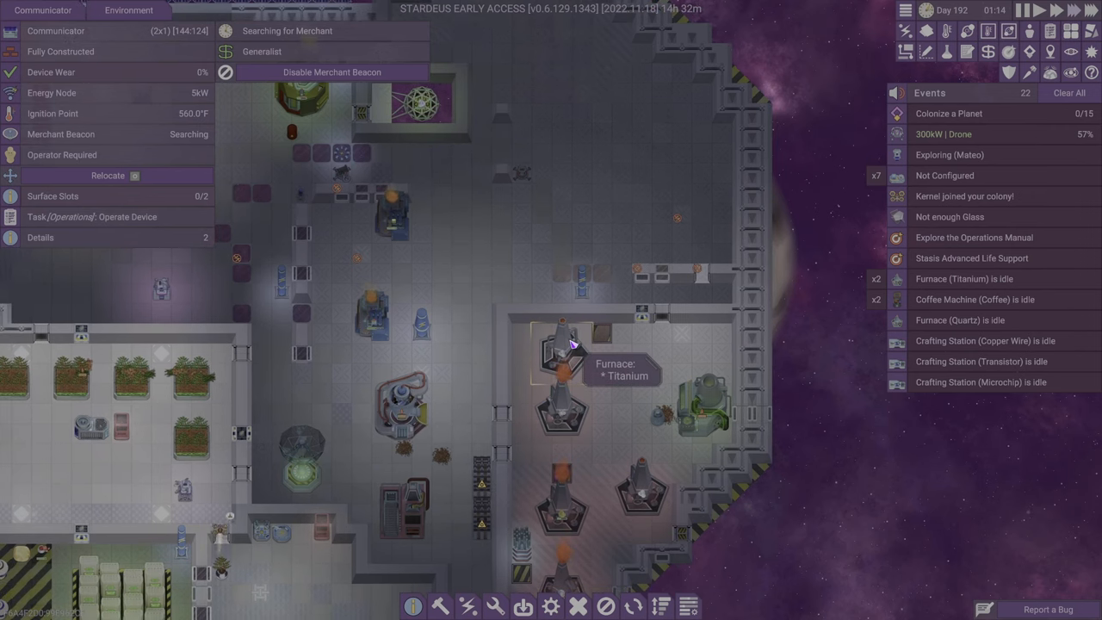
text(fu)
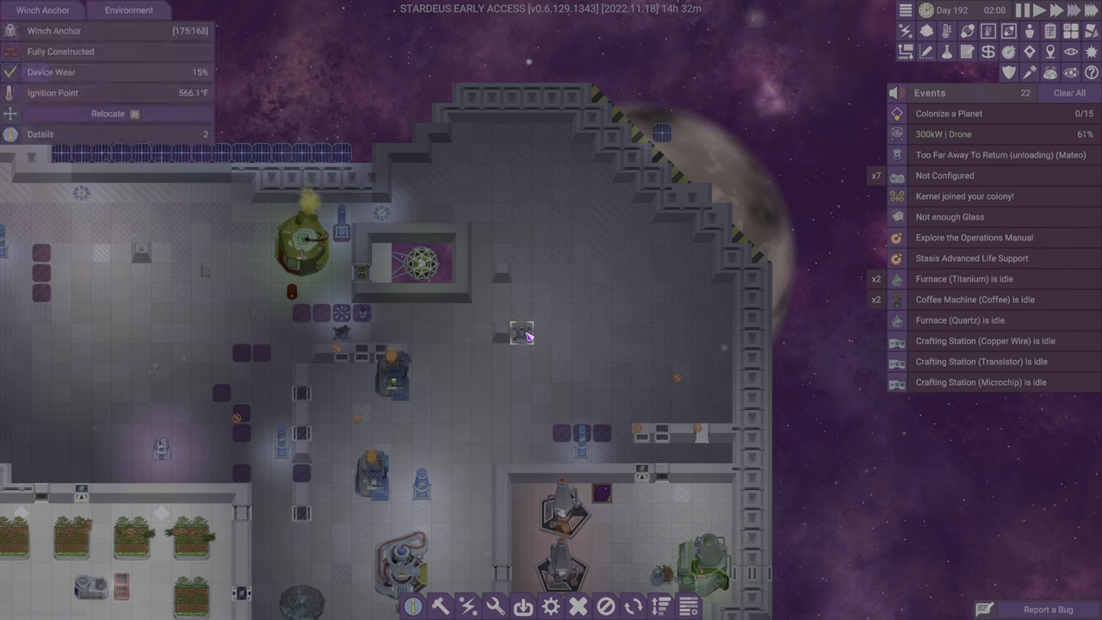
- Drag a line of the chosen structure's blueprints down the central hall
click(520, 338)
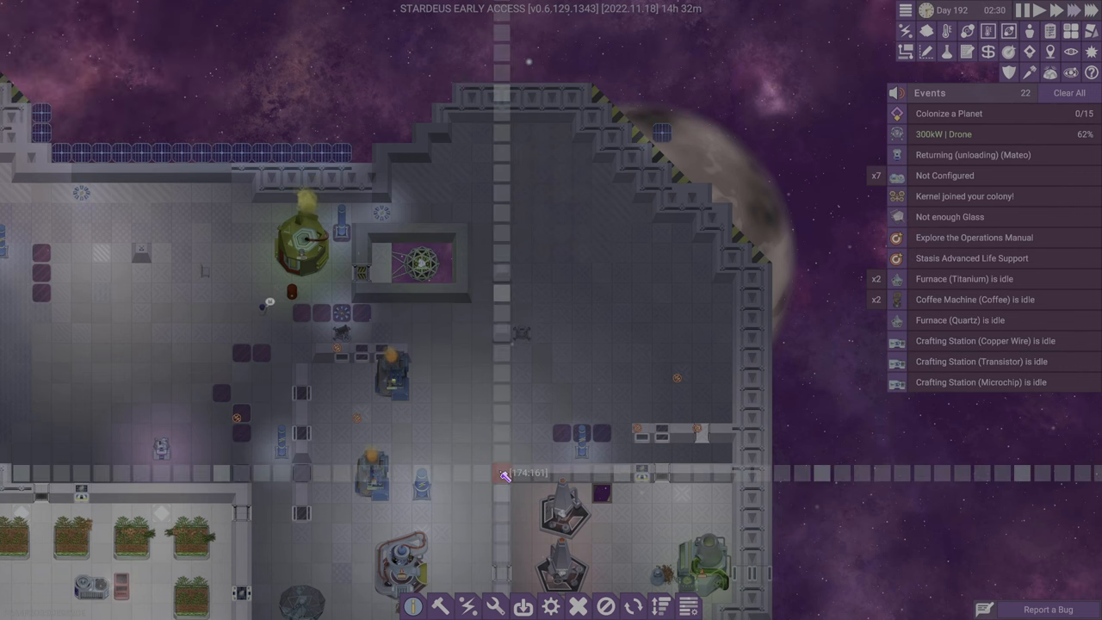
drag(502, 473, 513, 245)
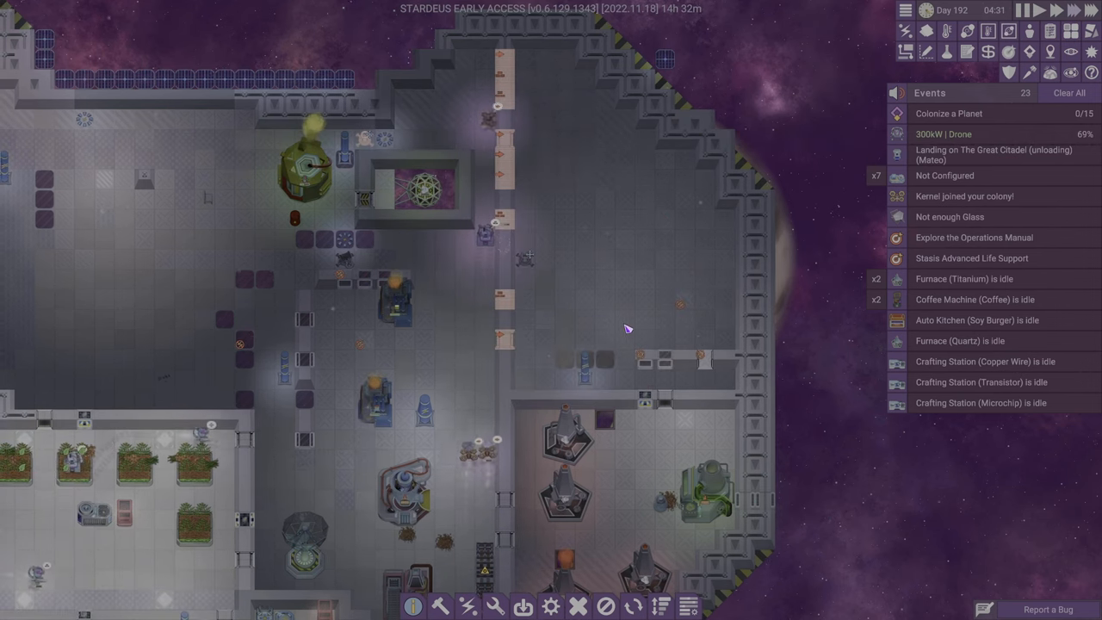
- Inspect the corridor vent while furnace blueprints are planned beside the hull wall
click(577, 375)
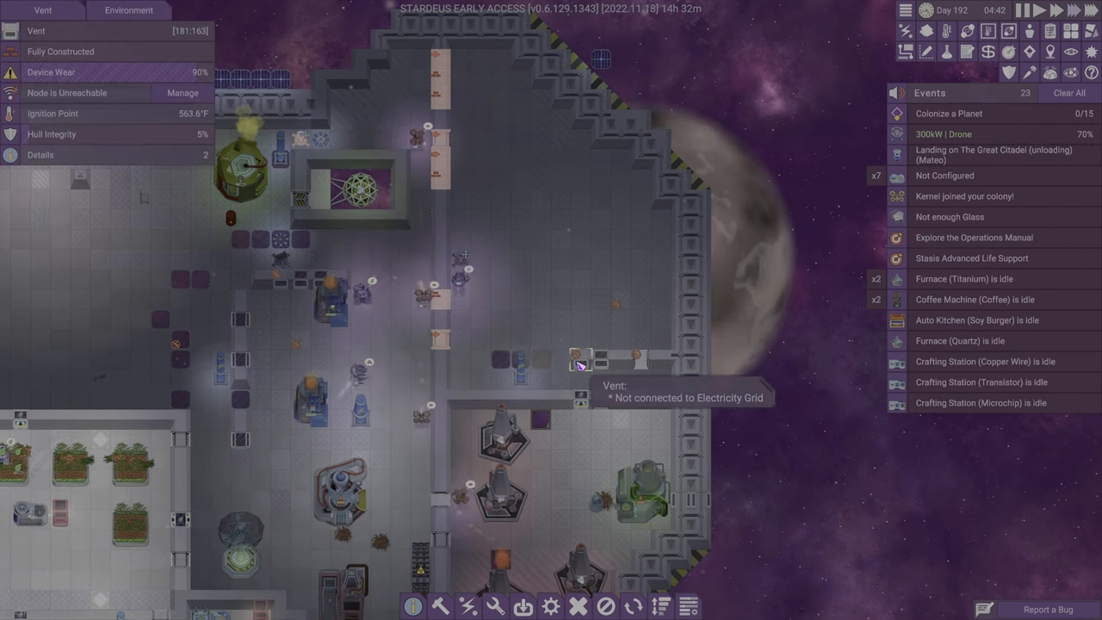
click(634, 355)
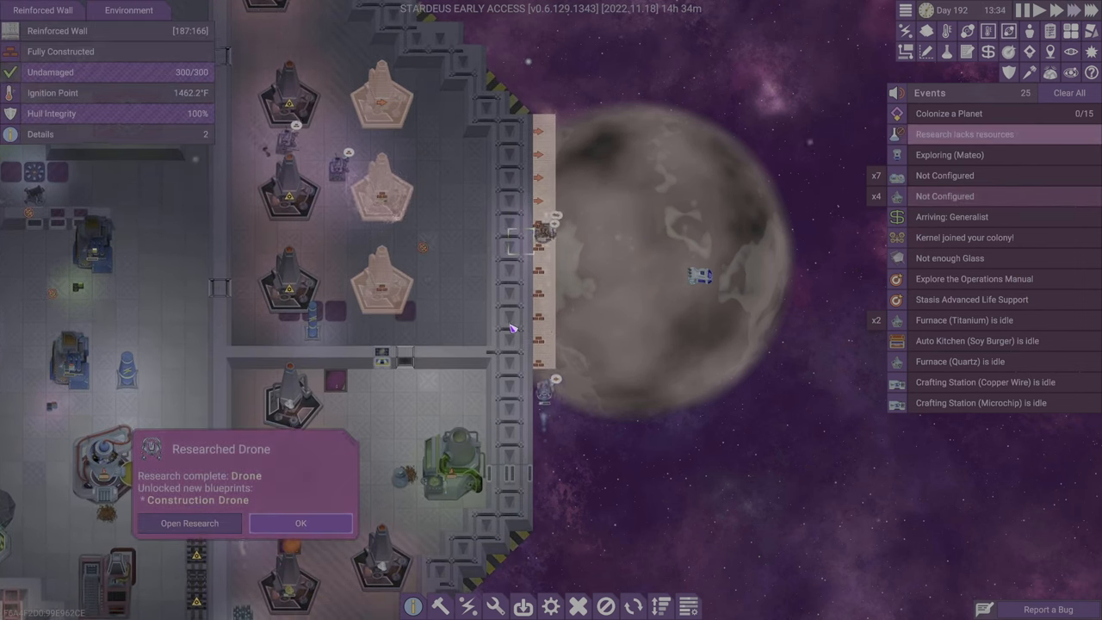
- Move Memory Compression to the front of the research queue, ahead of Disk Compression
click(299, 524)
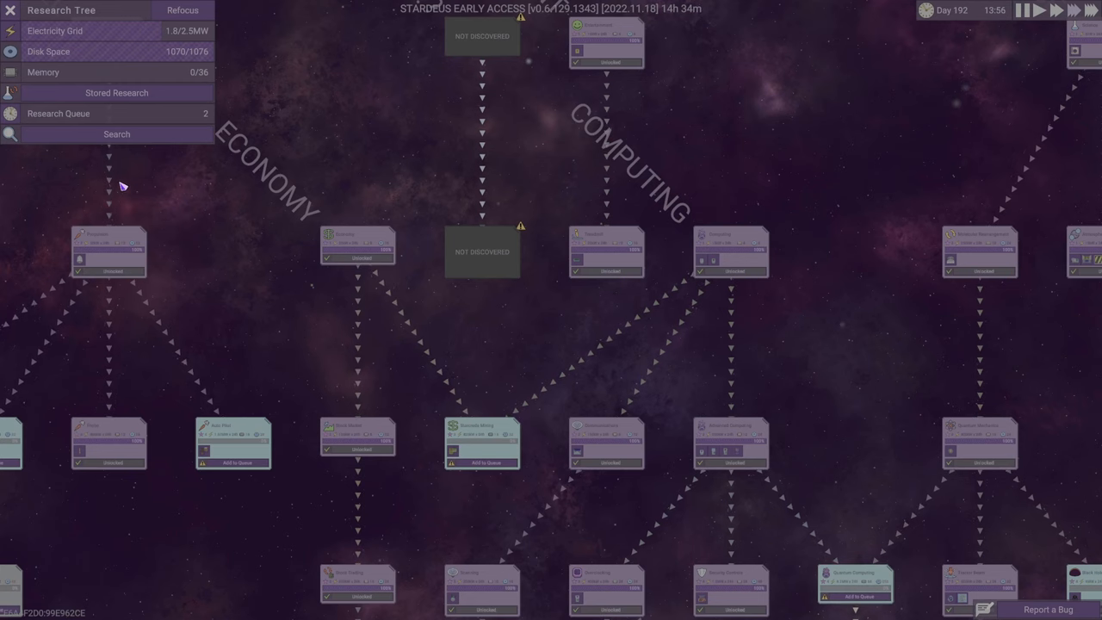
click(59, 113)
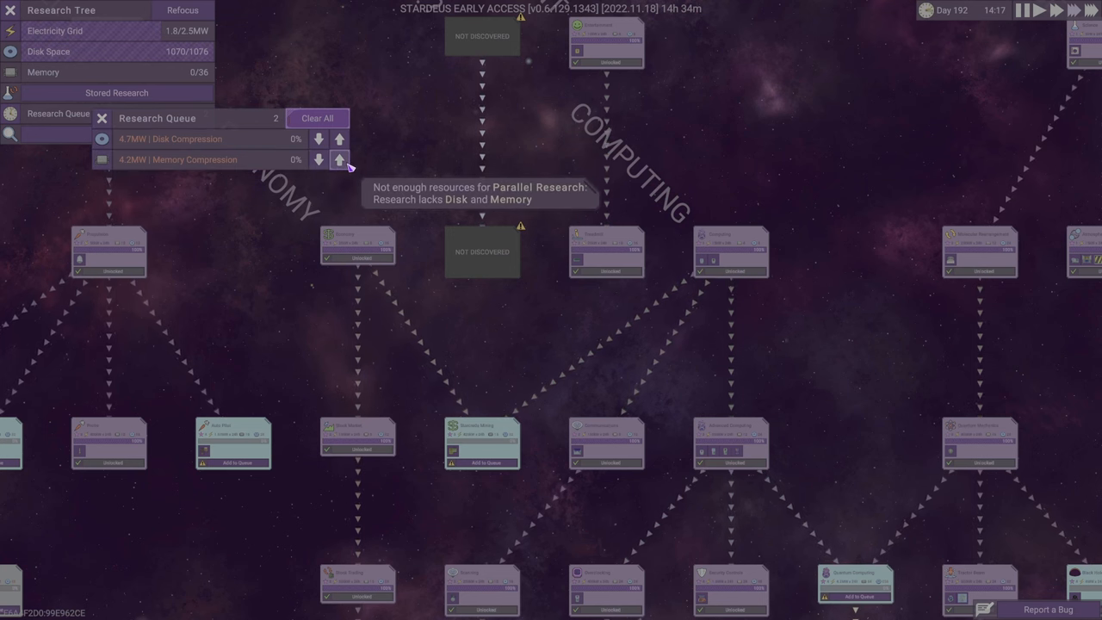
click(337, 158)
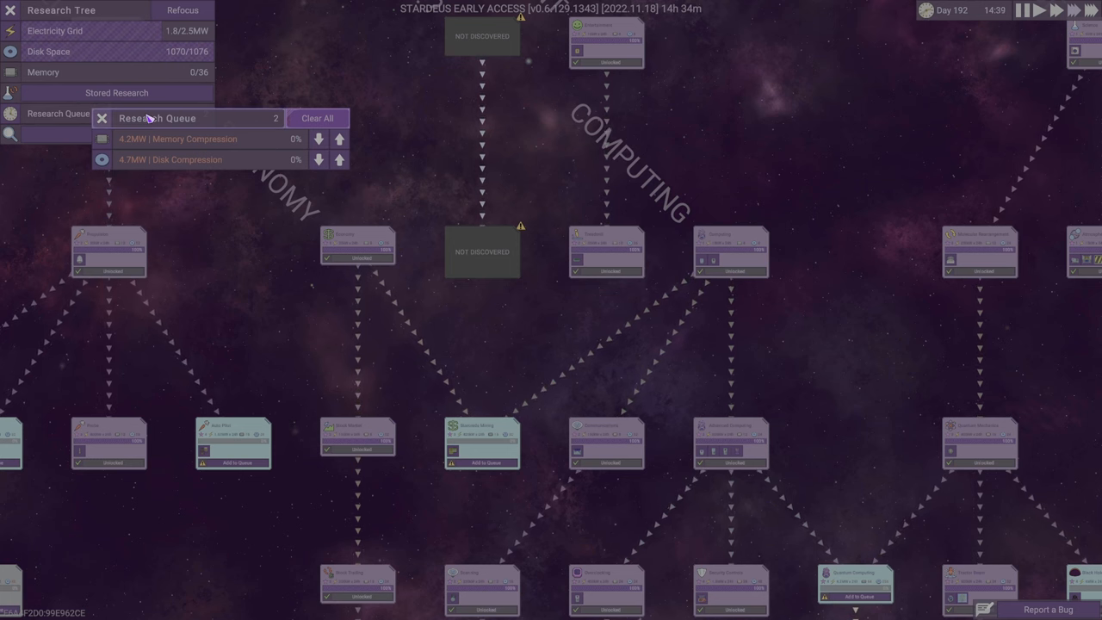
click(104, 118)
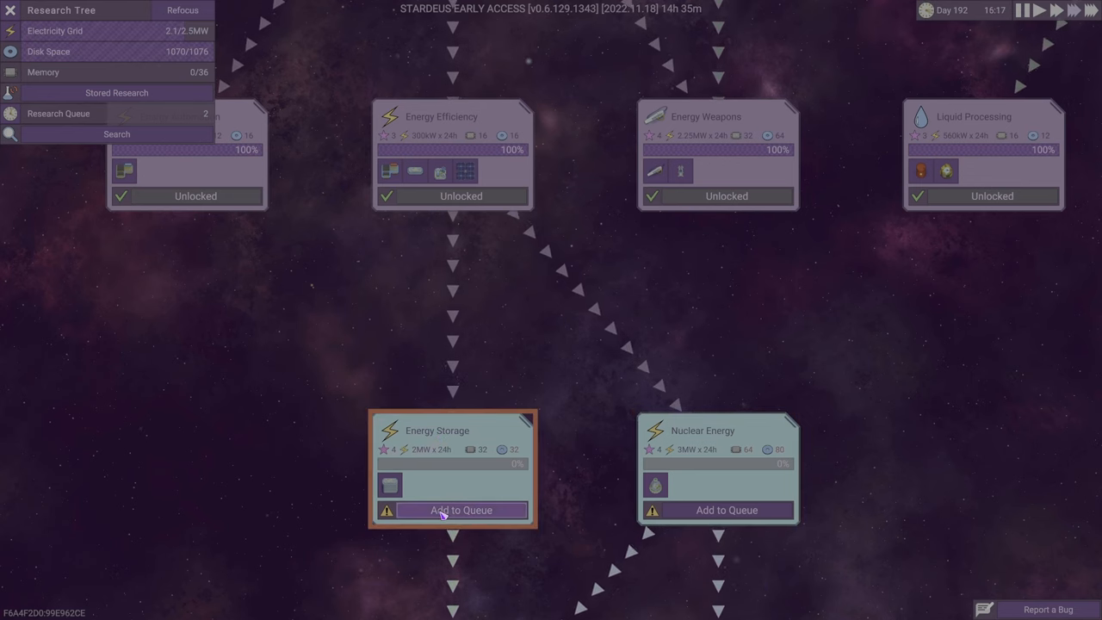
- Add Energy Storage, Sentry Drone and the Construction Speed upgrade to the research queue
click(462, 509)
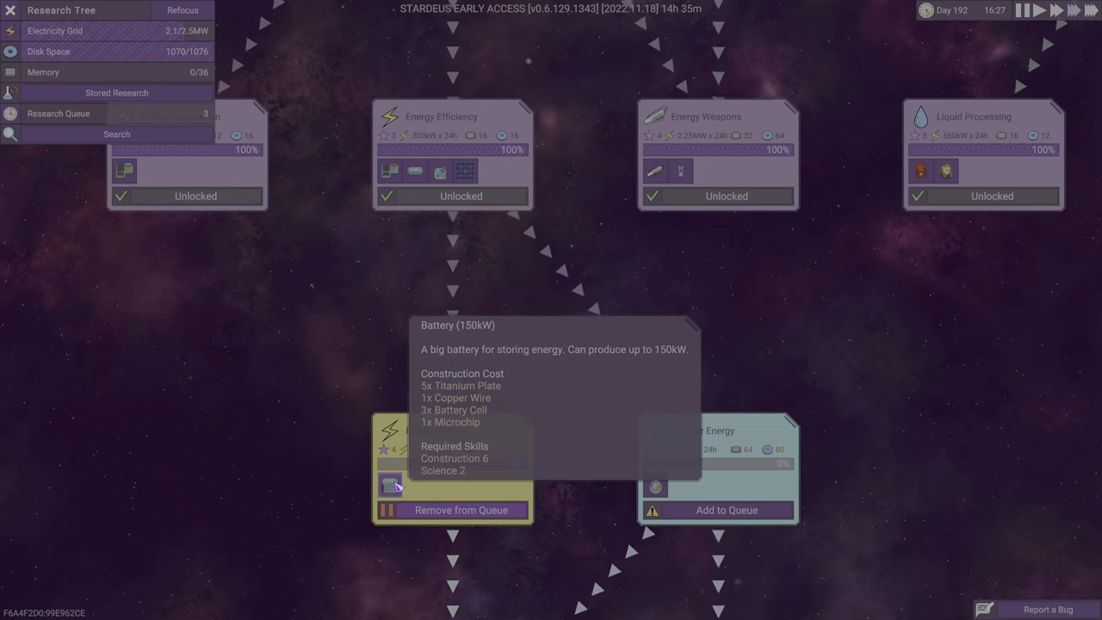
mouse_move(379, 381)
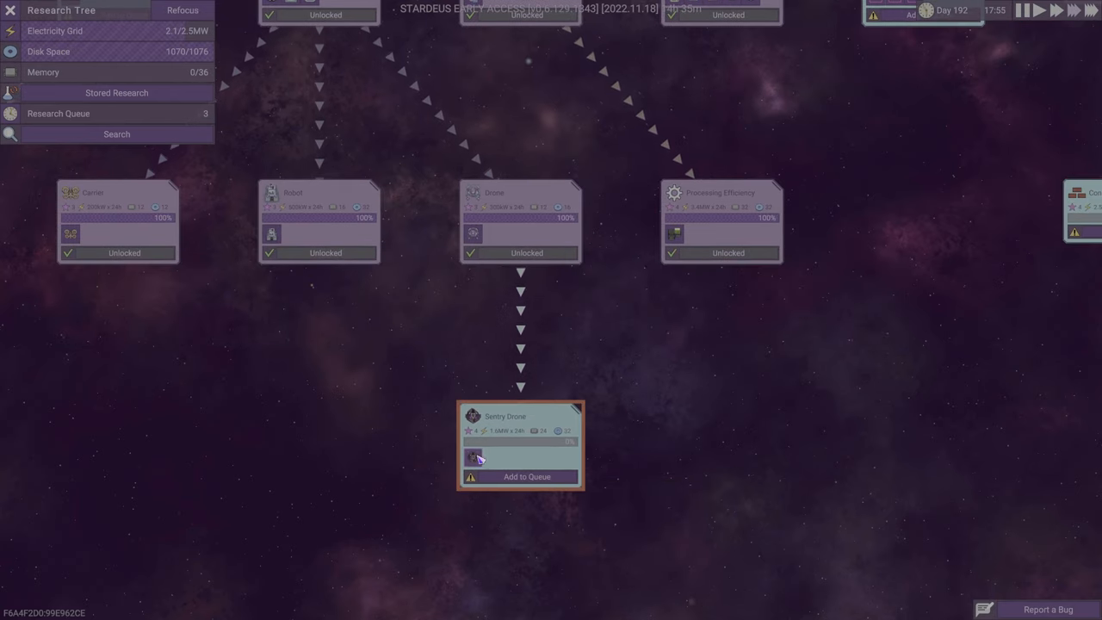
mouse_move(479, 458)
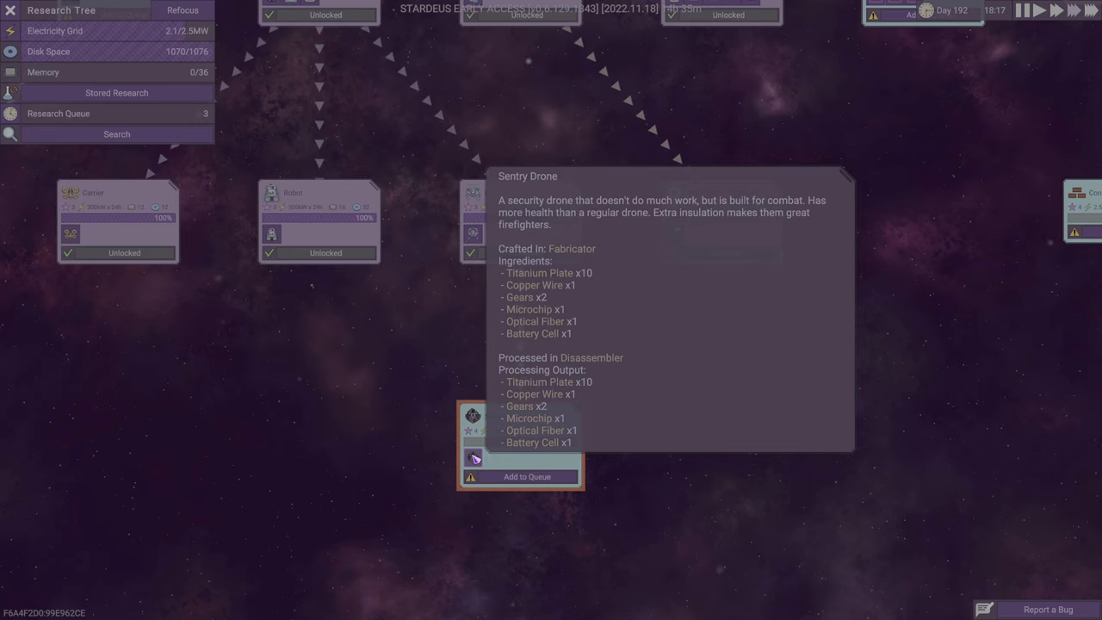
click(527, 475)
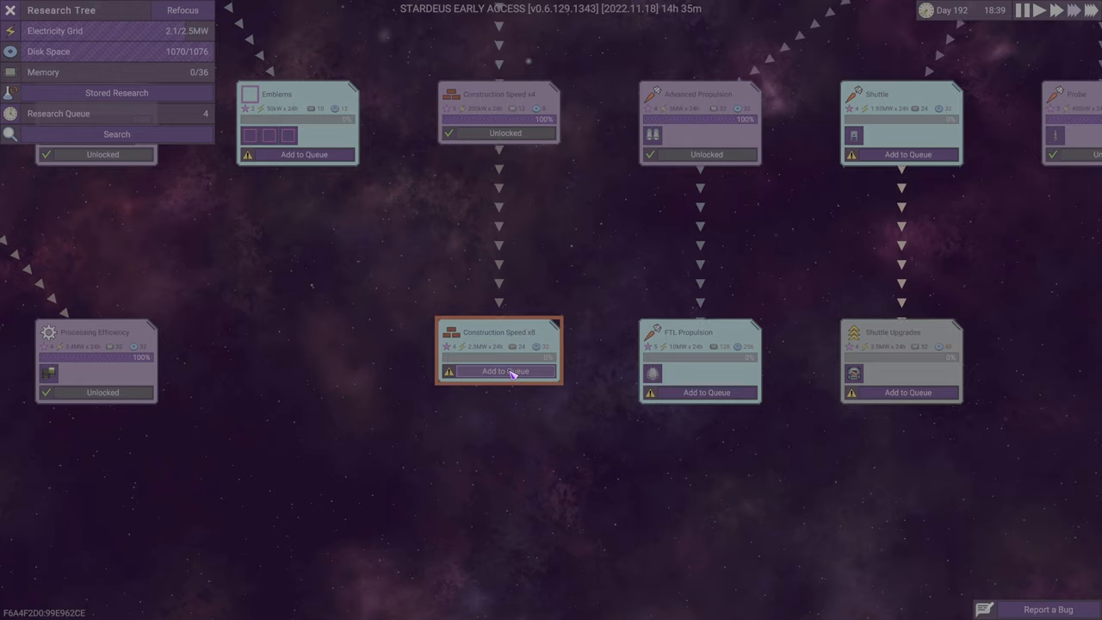
click(508, 370)
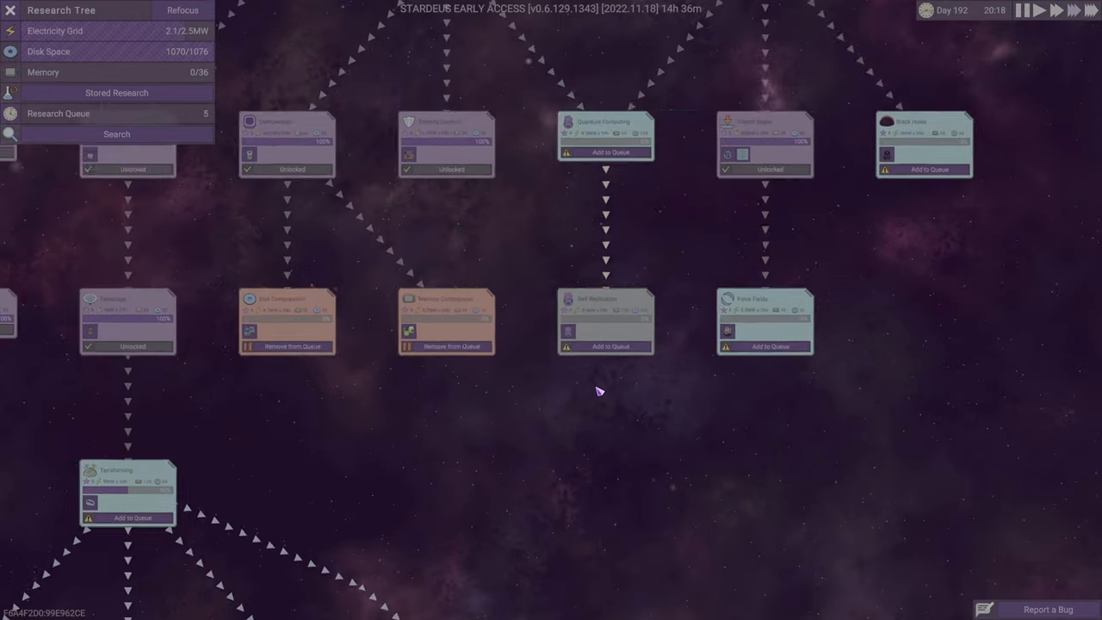
drag(599, 389, 579, 402)
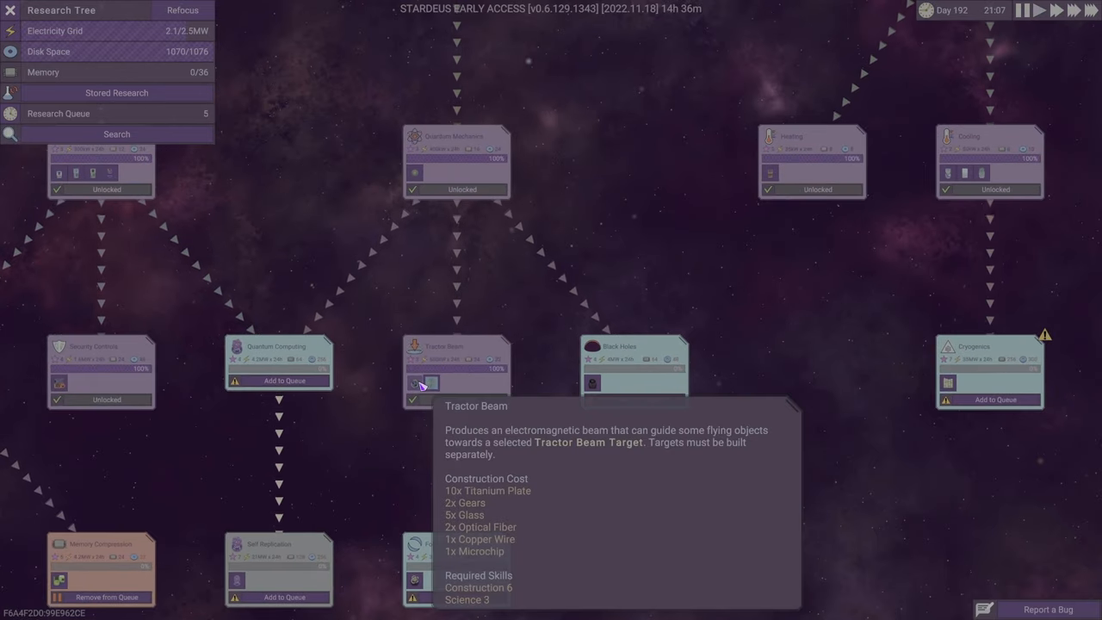
mouse_move(444, 384)
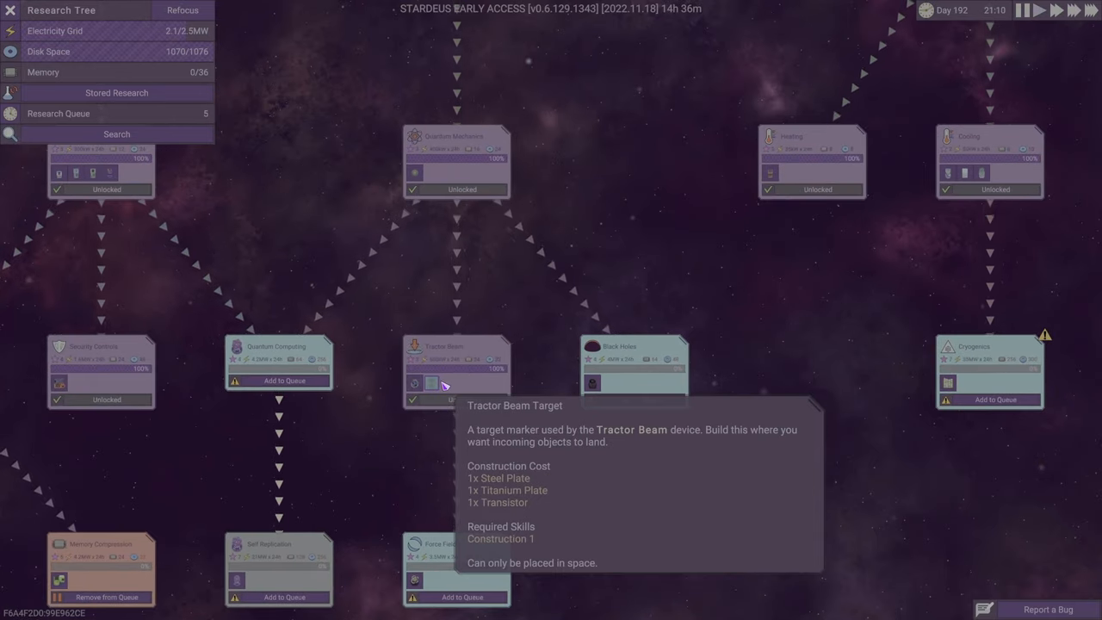
mouse_move(413, 385)
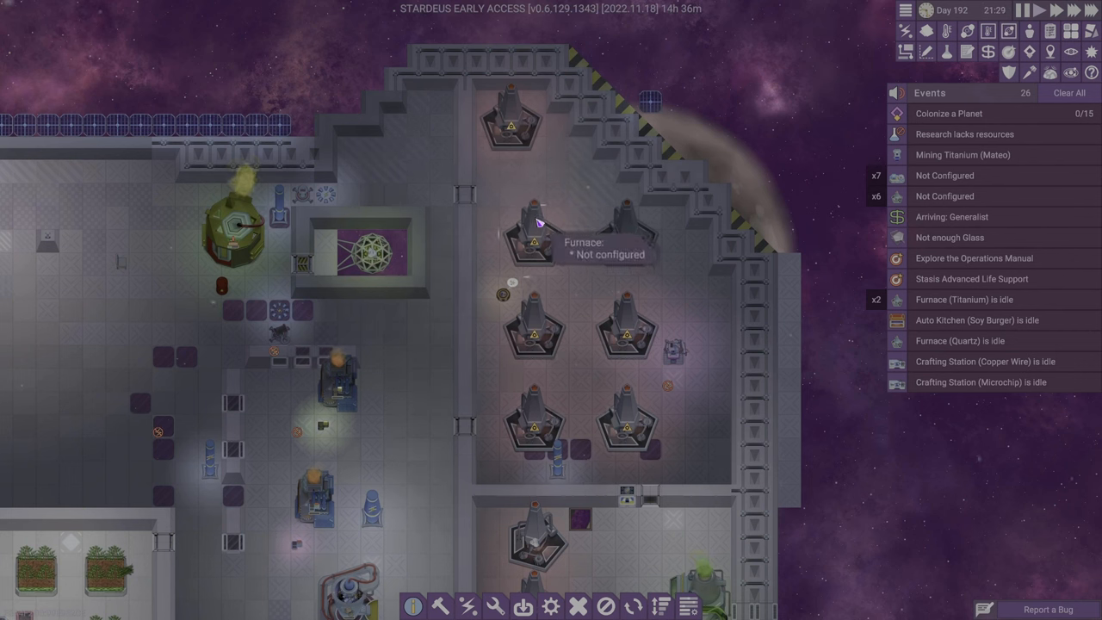
- Bring up the wall socket's power connections for linking the furnace-room devices
click(513, 129)
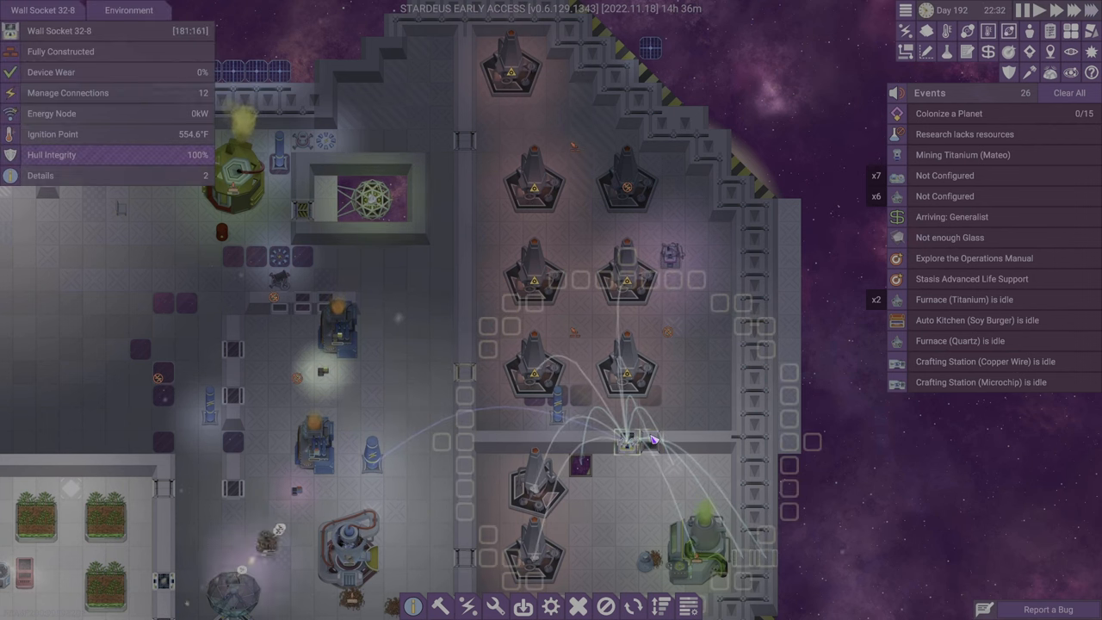
mouse_move(582, 337)
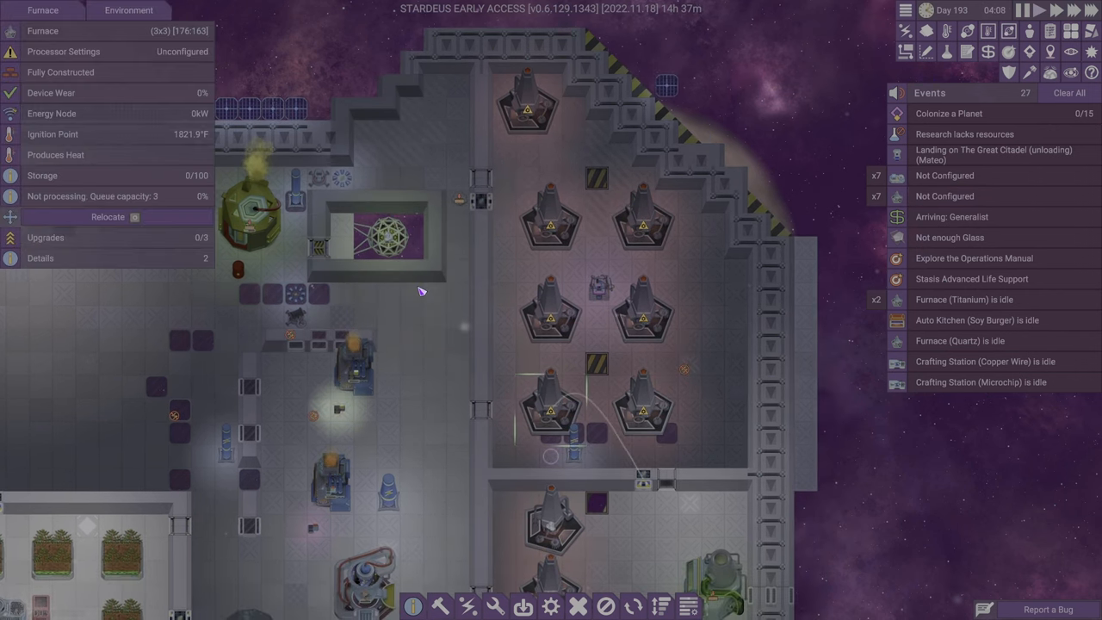
- Review the upgrade slots of the furnaces in the room
click(107, 217)
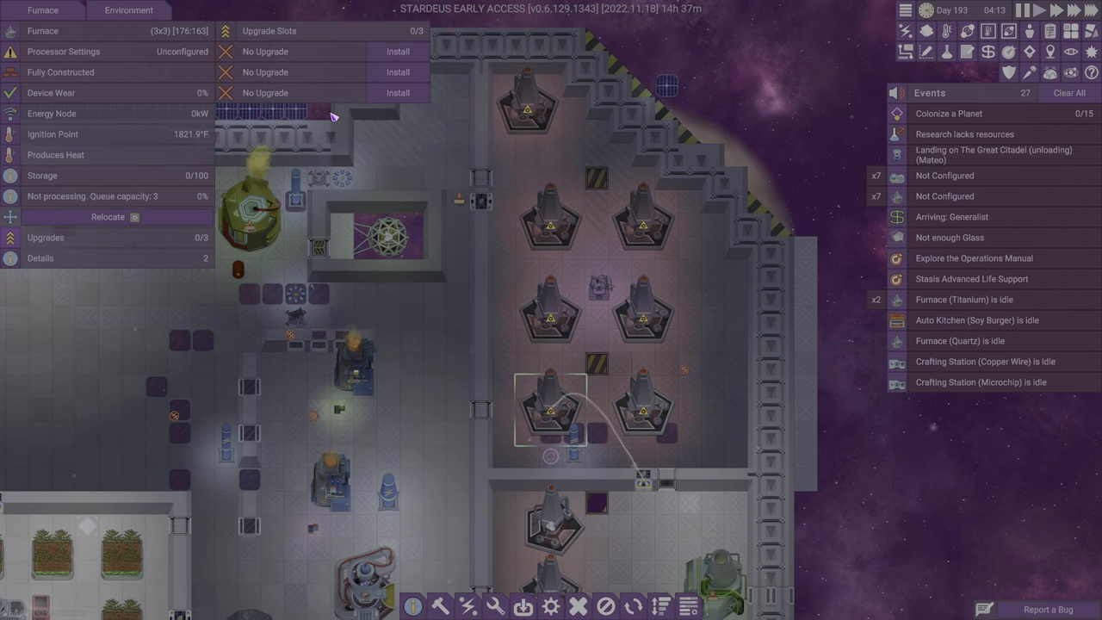
click(396, 51)
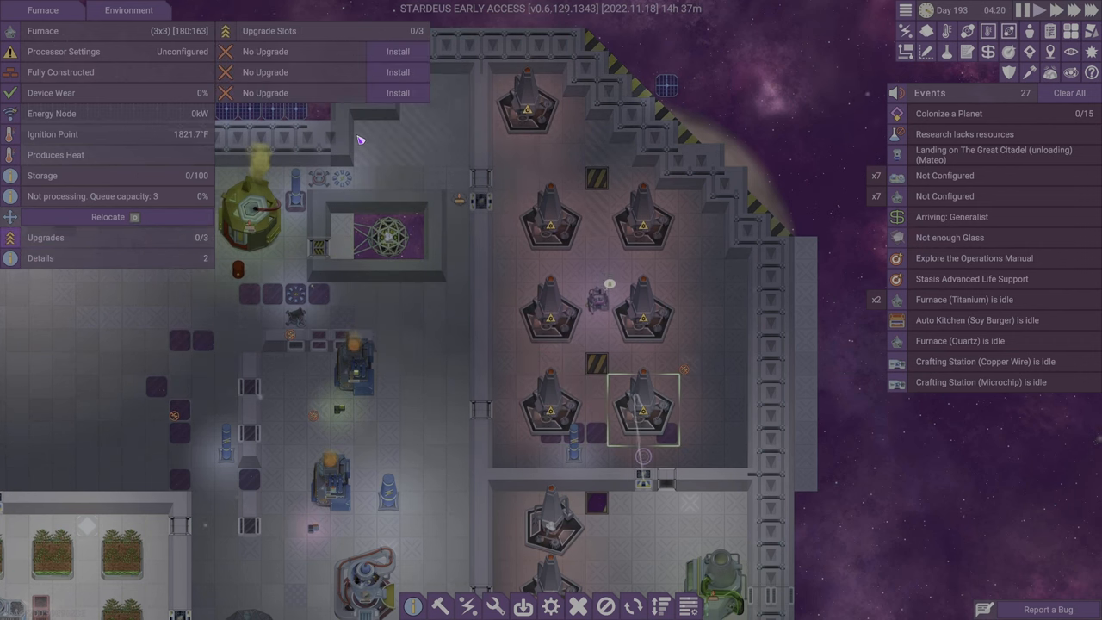
click(393, 48)
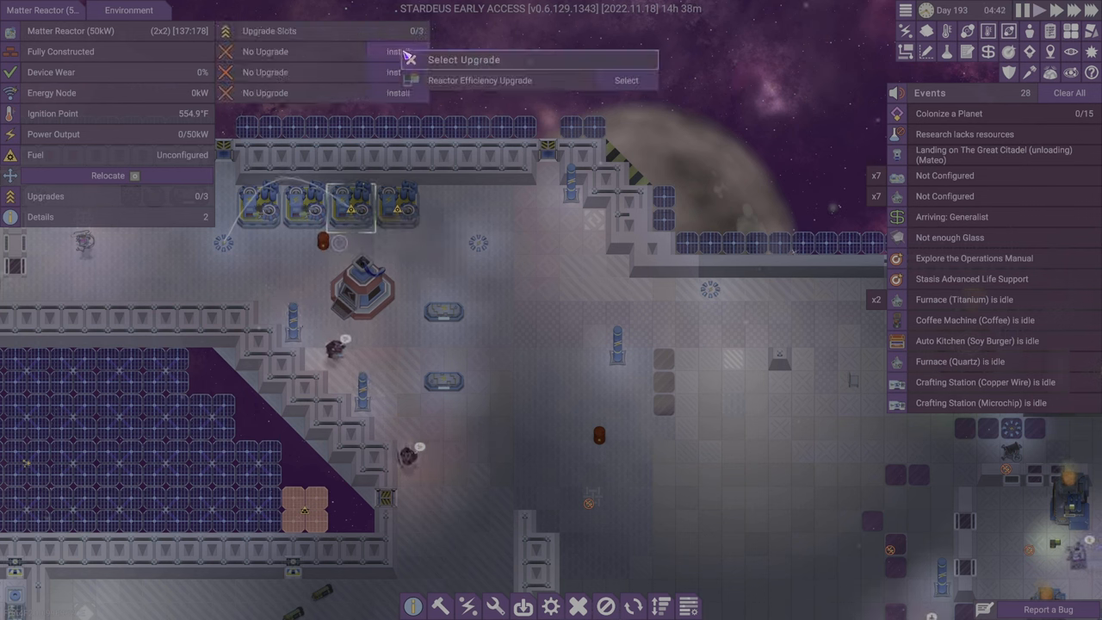
- Apply the reactor efficiency upgrade and select Carbon as the matter reactor's fuel
click(627, 79)
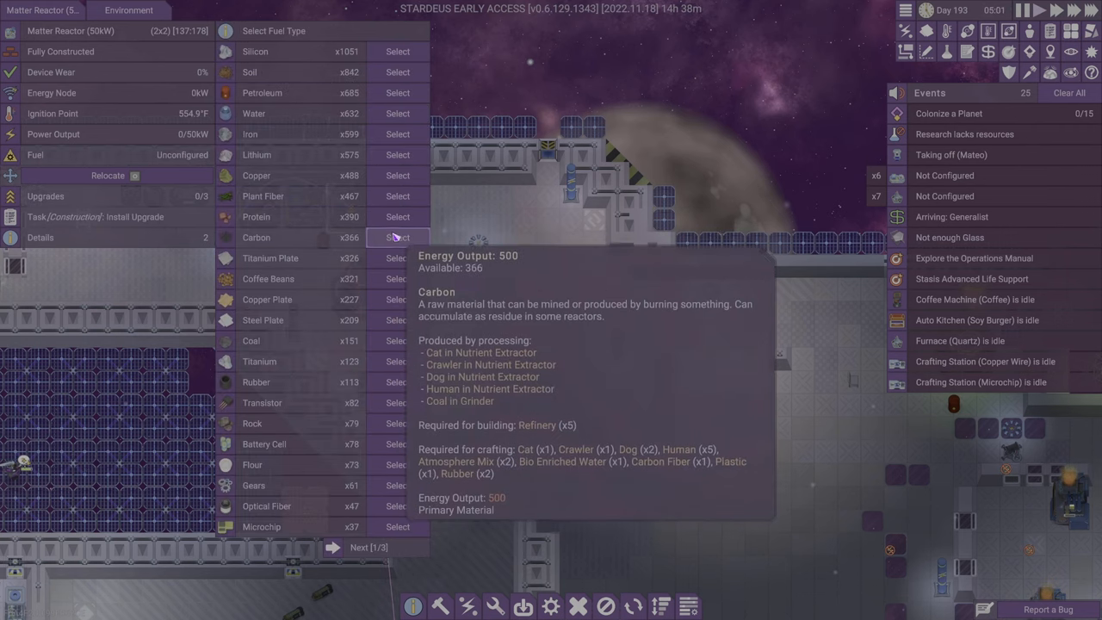
click(396, 238)
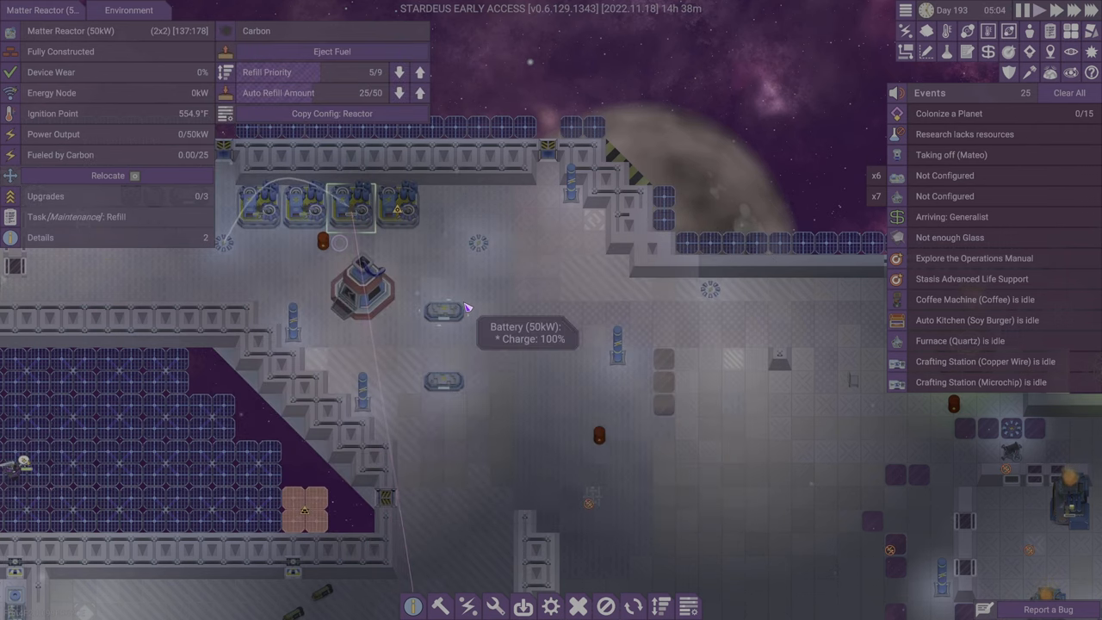
mouse_move(313, 221)
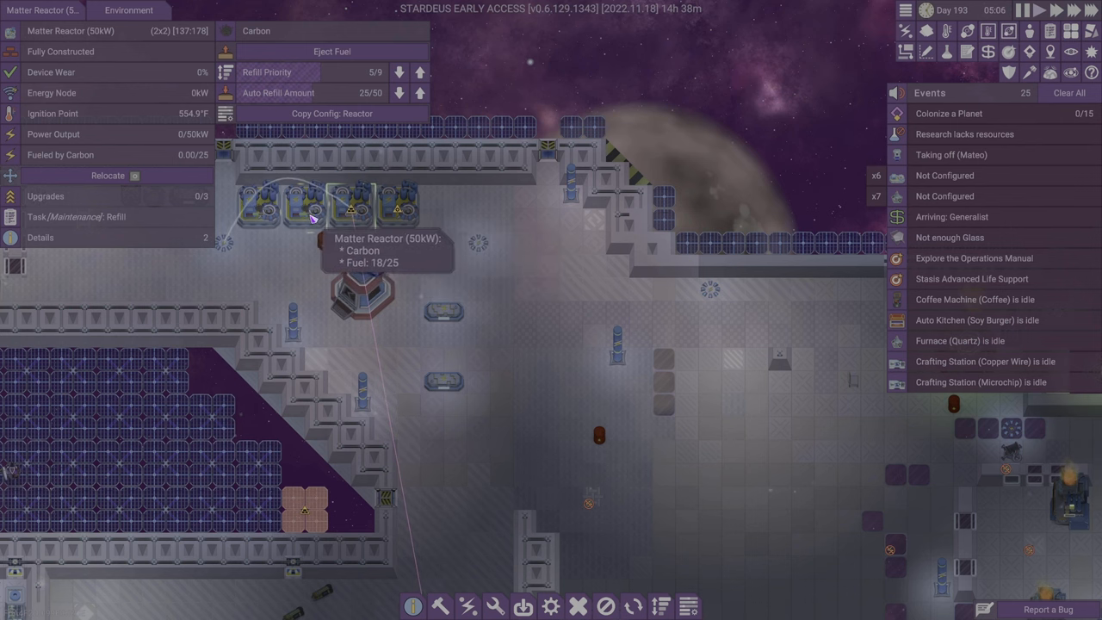
click(534, 293)
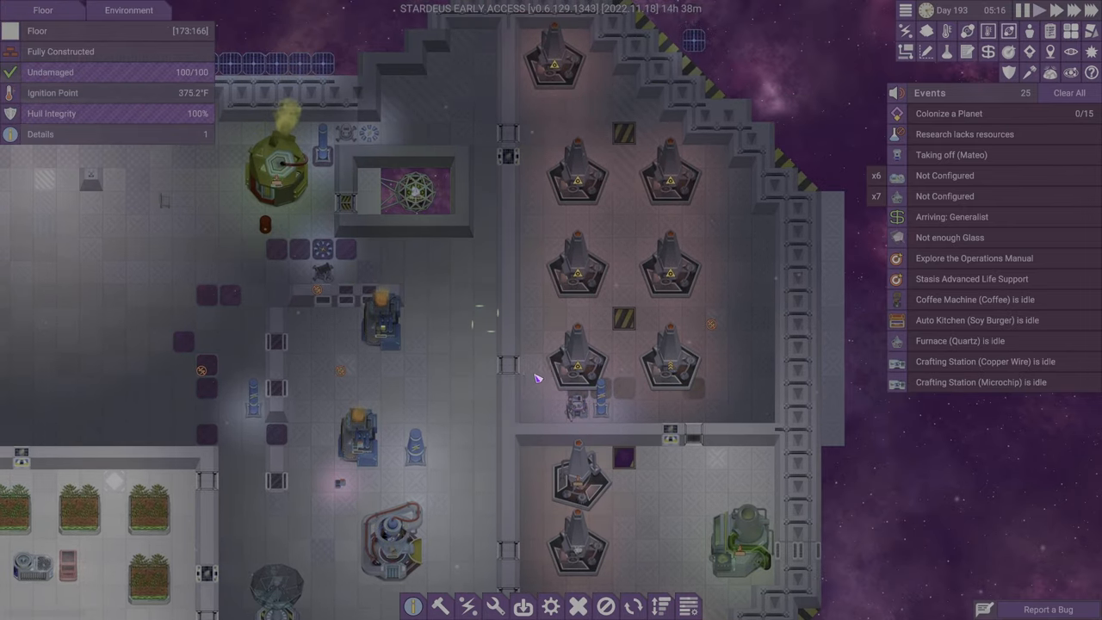
- View the furnace's processable materials: copper, iron and titanium
click(577, 376)
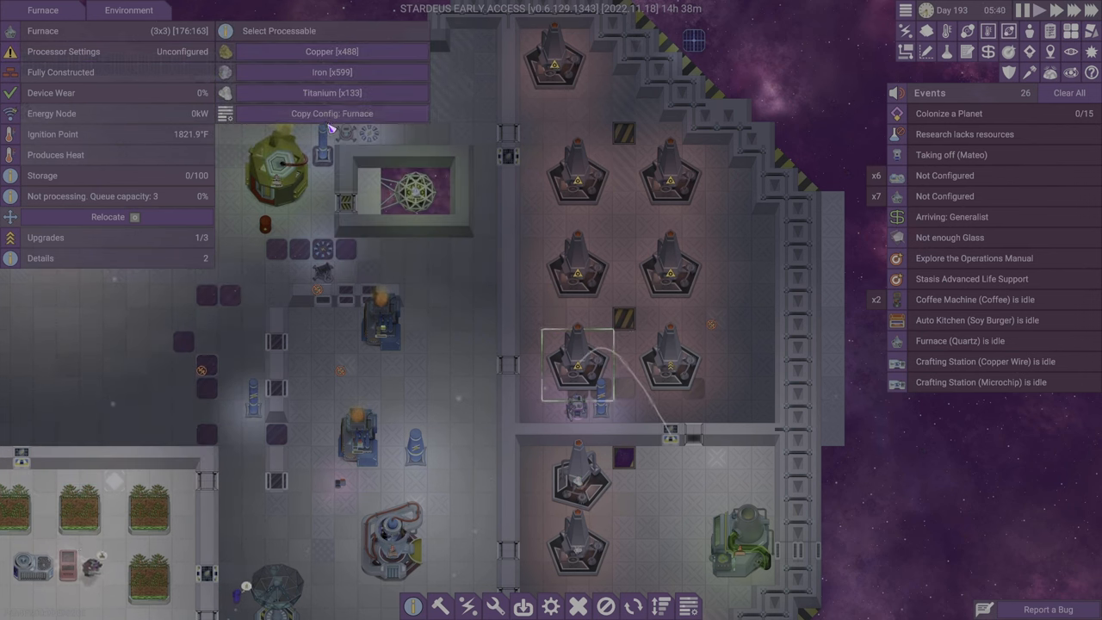
mouse_move(334, 72)
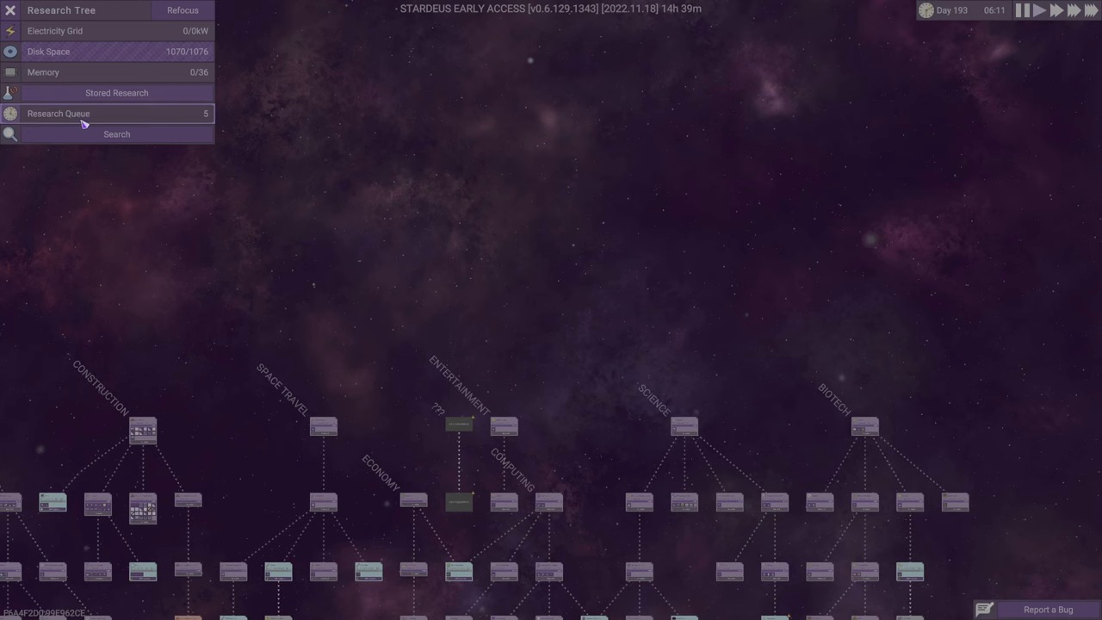
- Search the research tree for 'force'
click(117, 135)
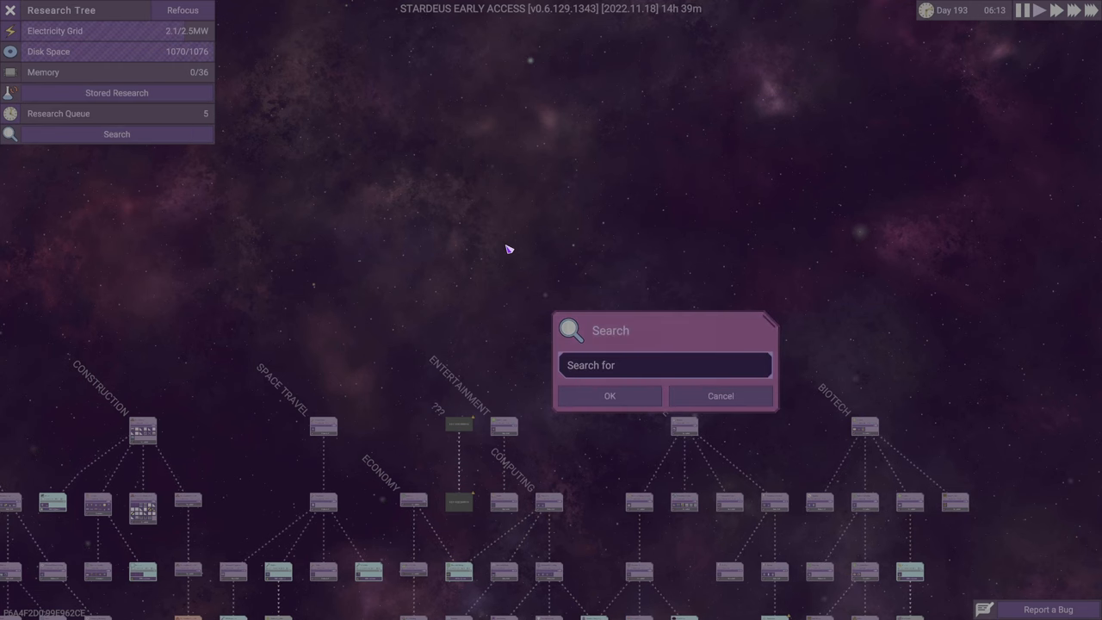
text(force)
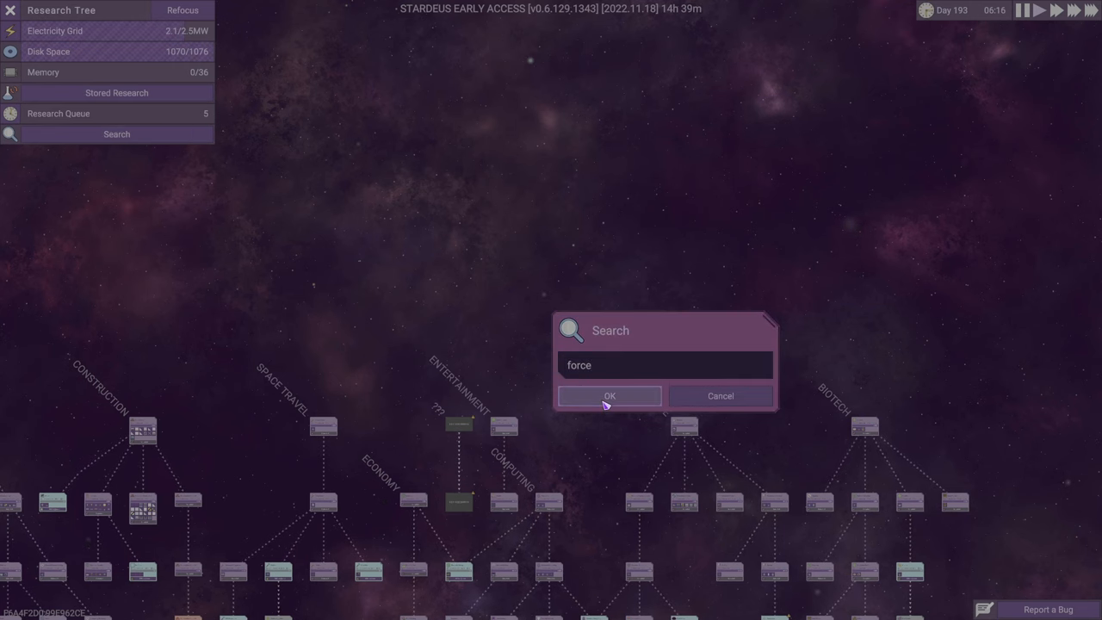
click(609, 396)
text(telepor)
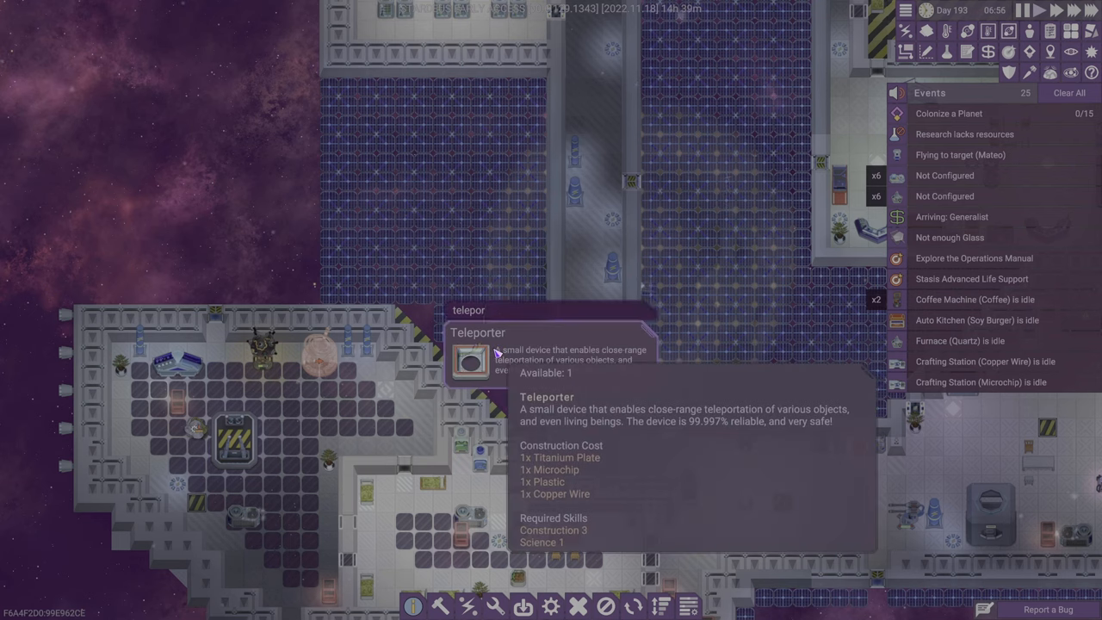
- Pick the Teleporter as the next device to build
click(468, 360)
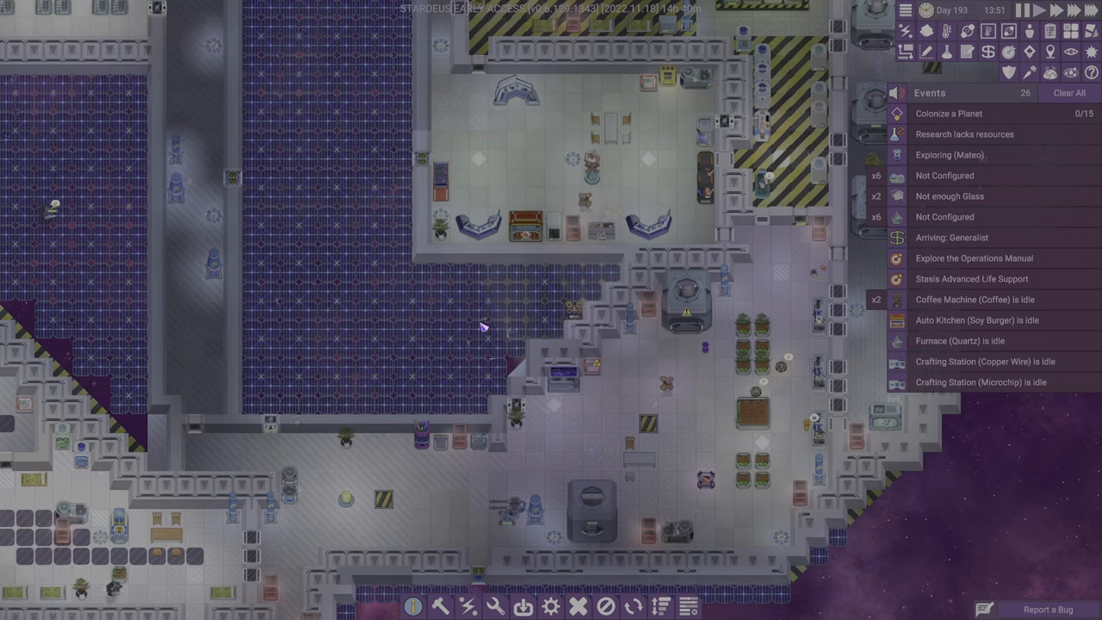
click(585, 379)
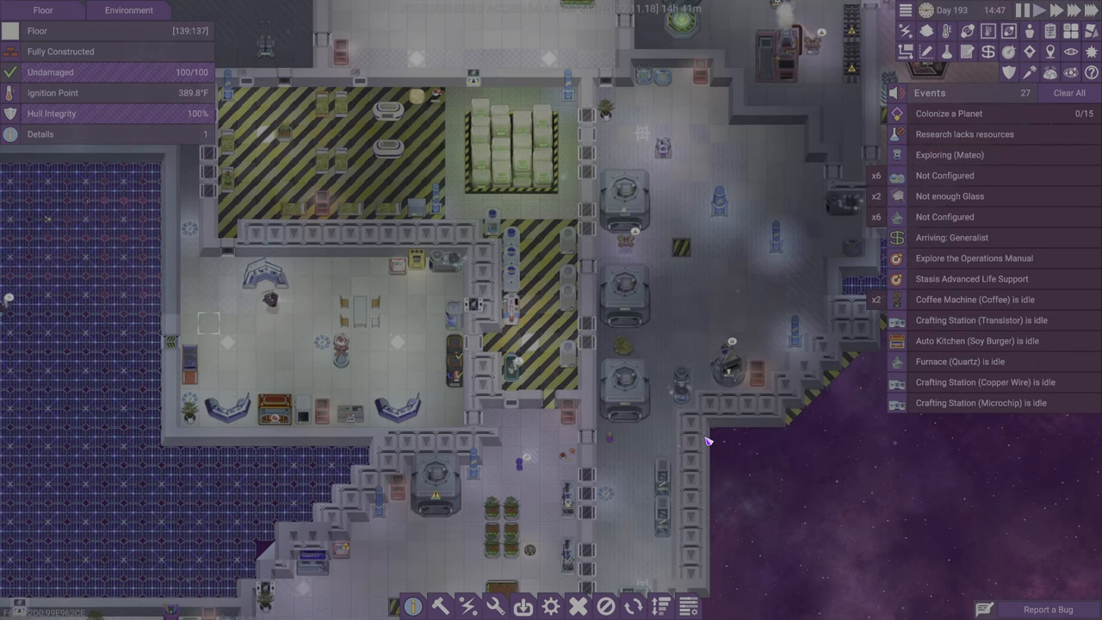
click(450, 376)
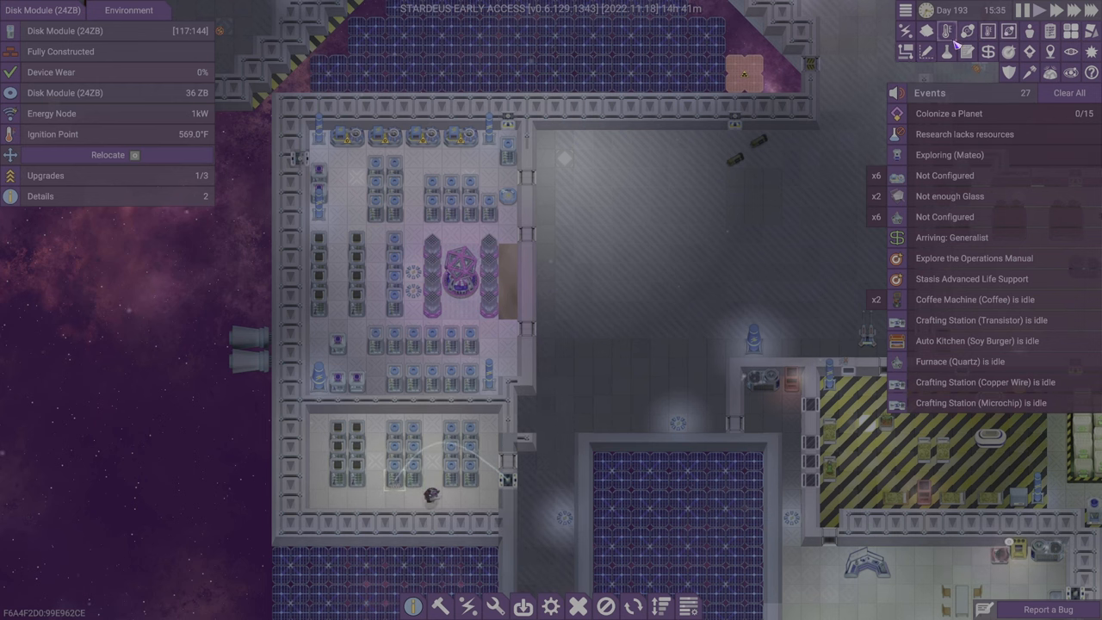
click(964, 32)
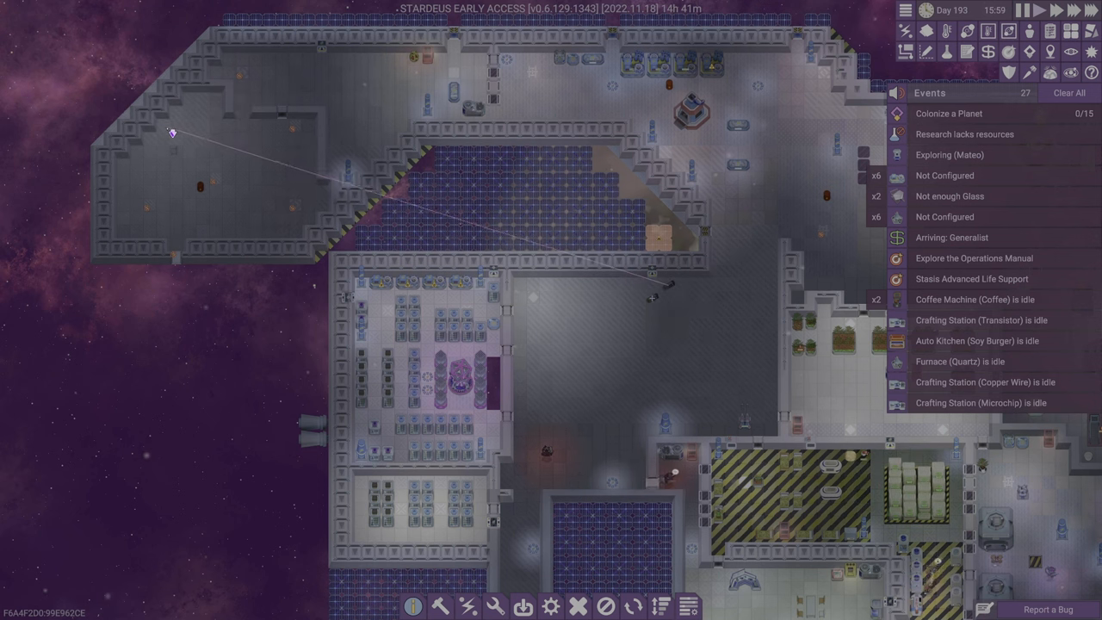
mouse_move(637, 358)
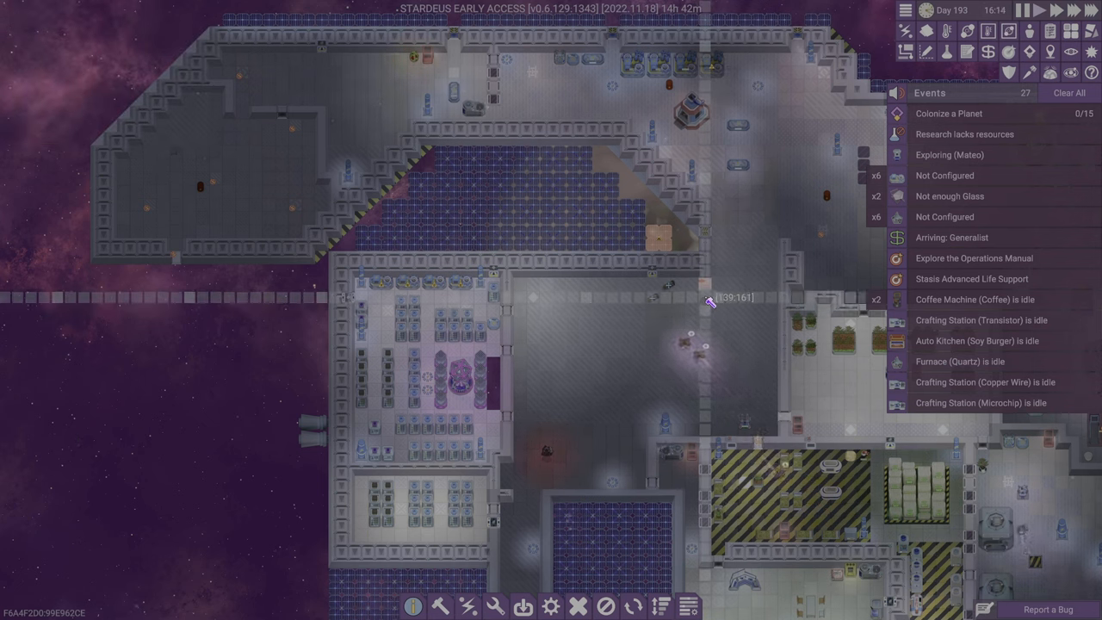
mouse_move(707, 296)
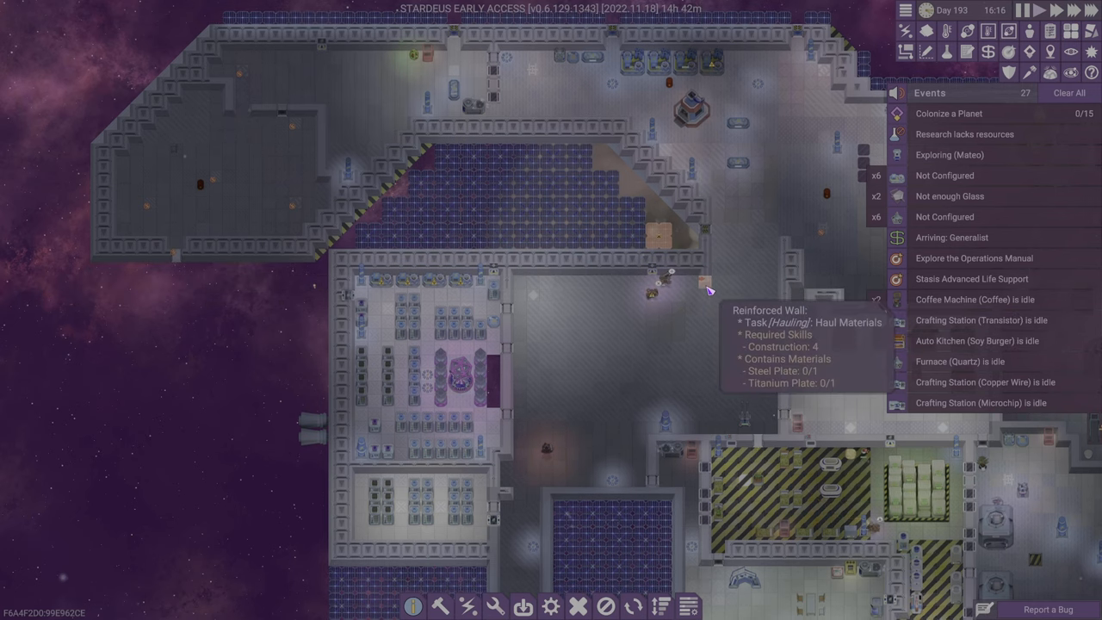
- Start laying Reinforced Wall blueprints across the empty hull area
click(706, 284)
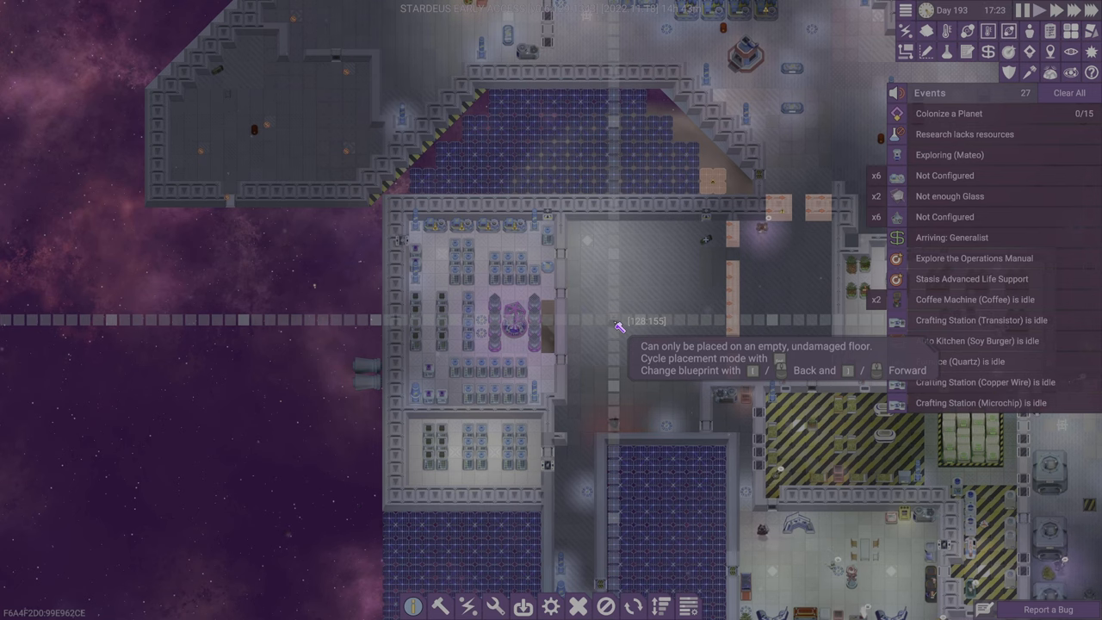
mouse_move(651, 331)
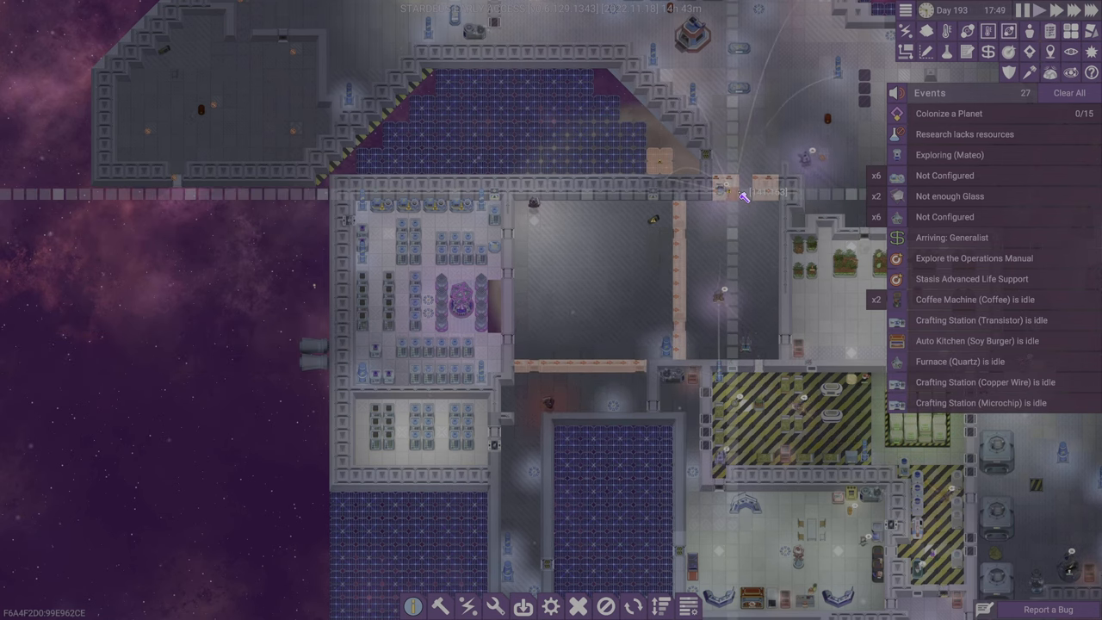
mouse_move(767, 189)
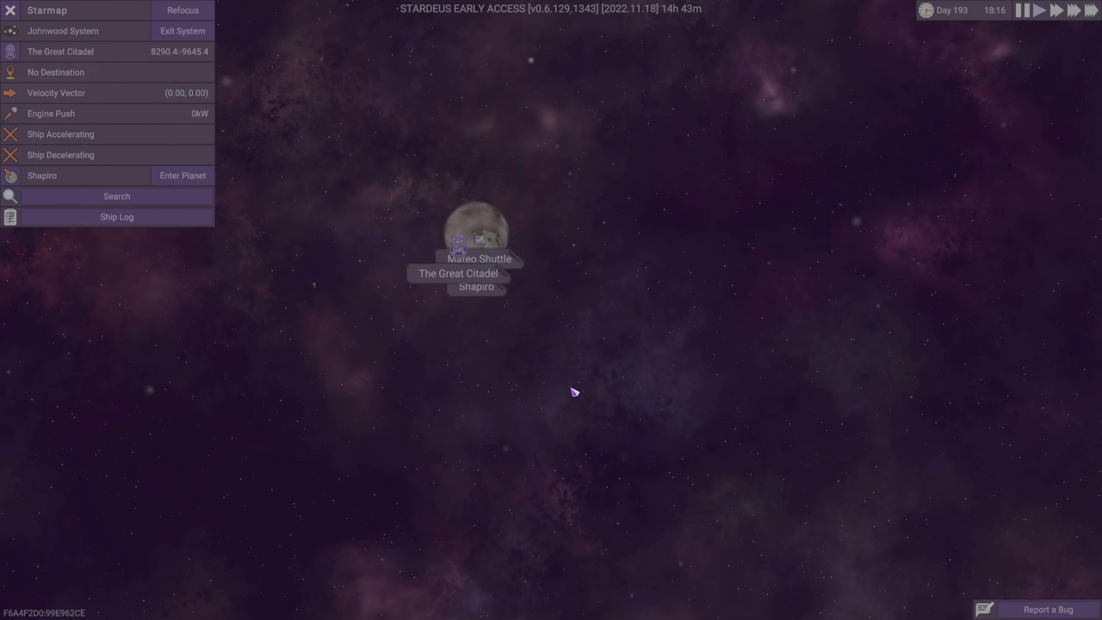
- Select The Great Citadel from the objects listed at the current planet
click(474, 238)
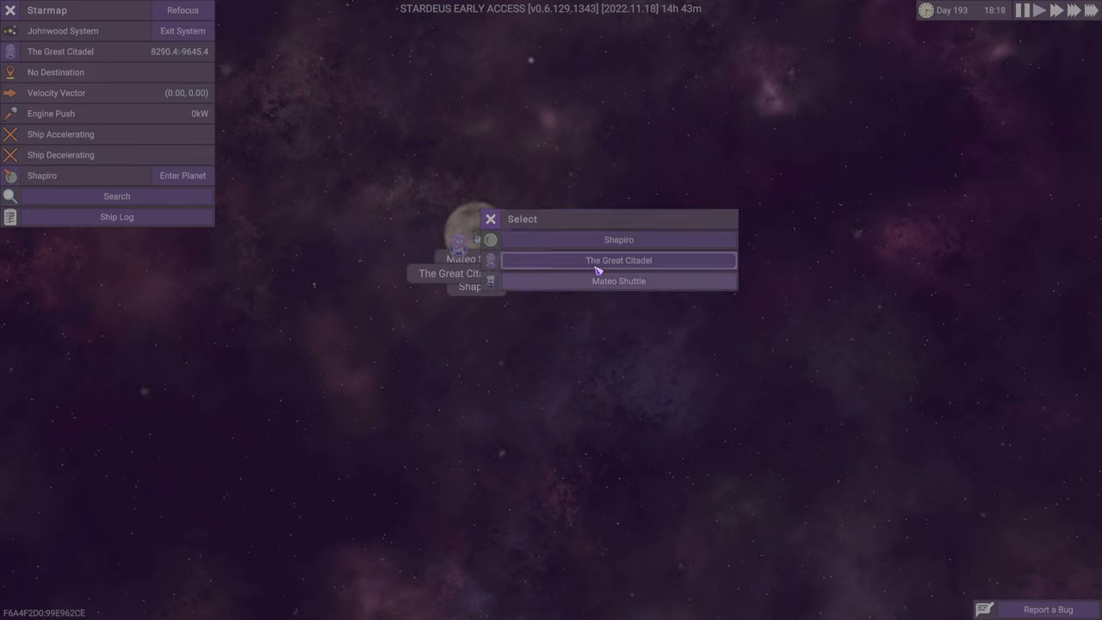
click(618, 240)
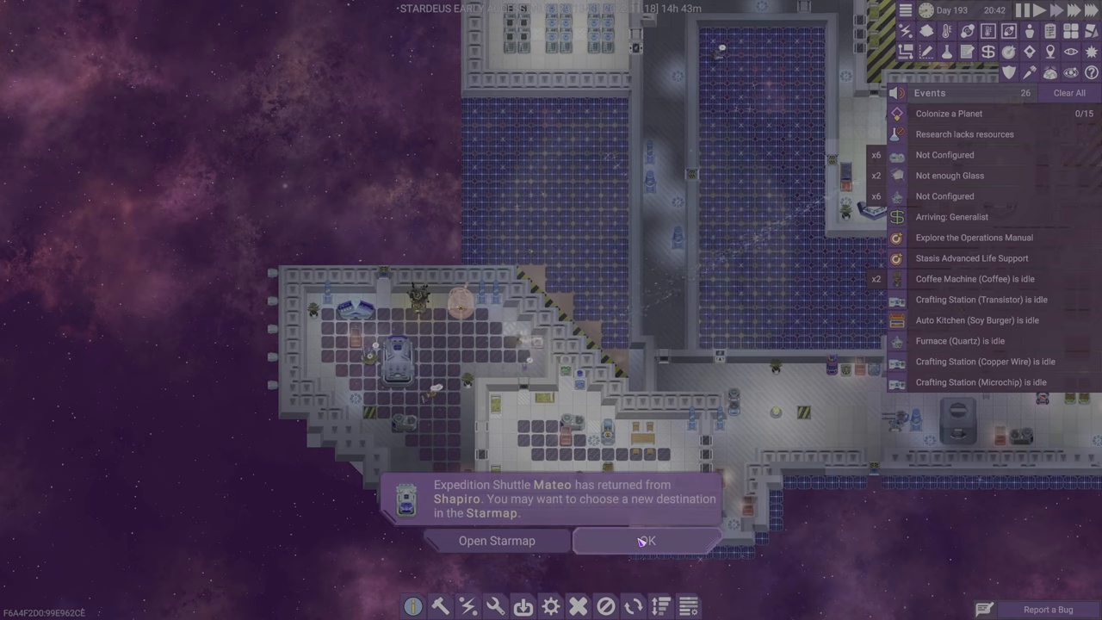
- Bring up the starmap from the returned expedition shuttle's notification
click(491, 541)
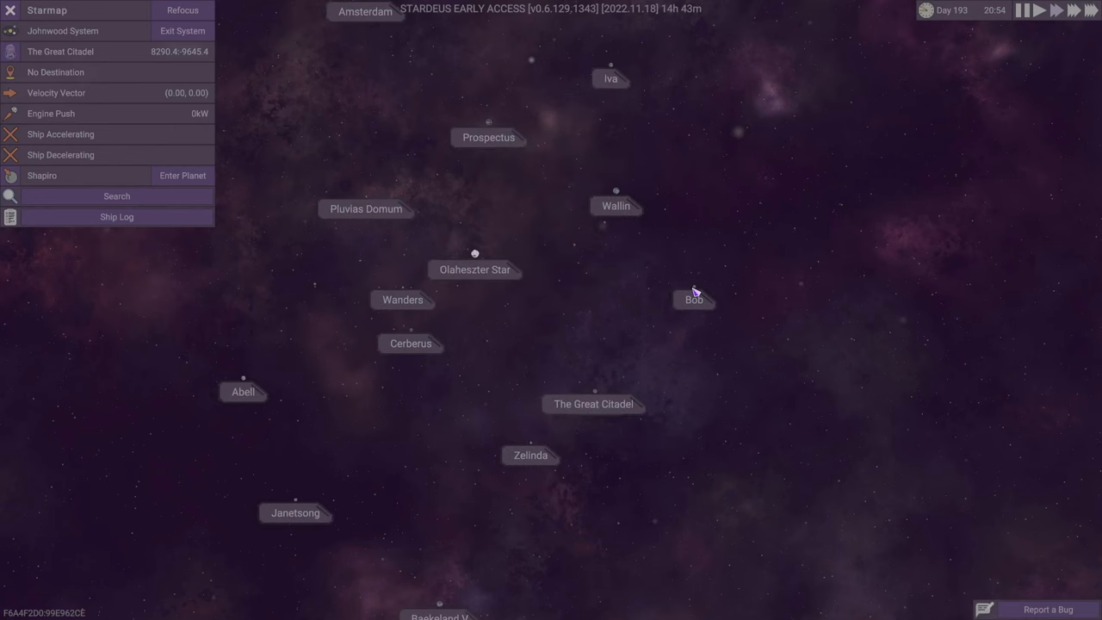
- Make the star Bob the ship's travel destination so it starts accelerating there
click(696, 300)
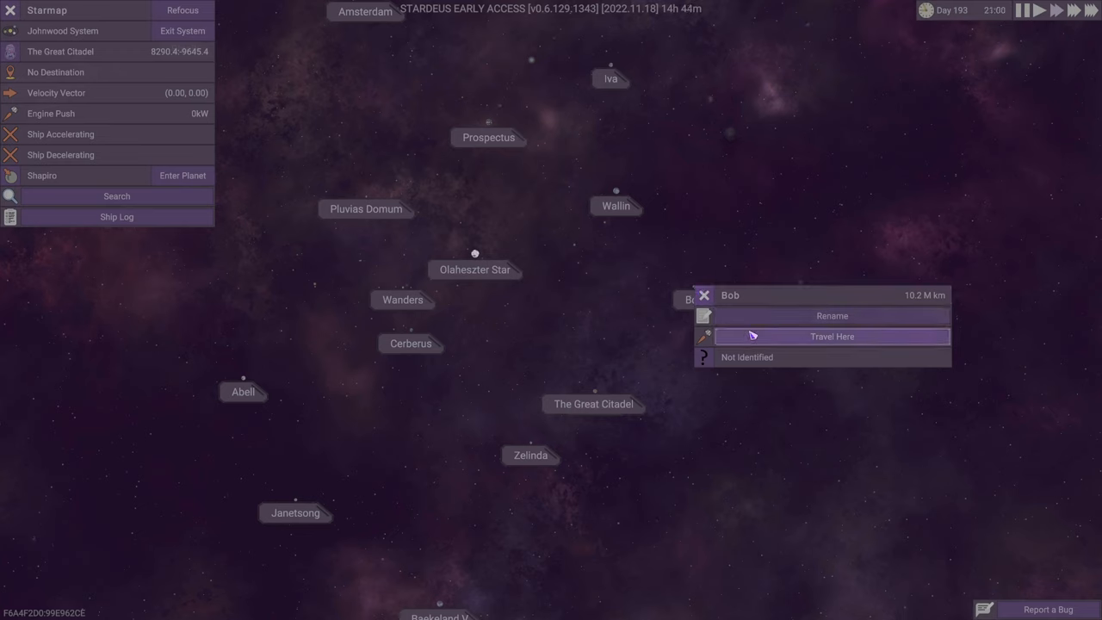
click(832, 336)
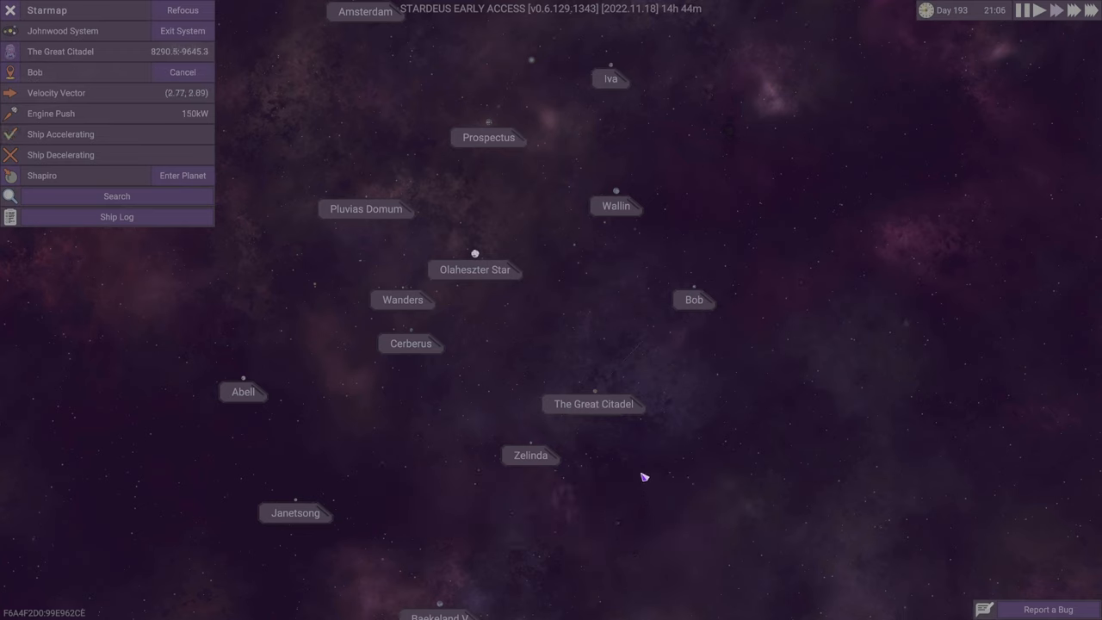